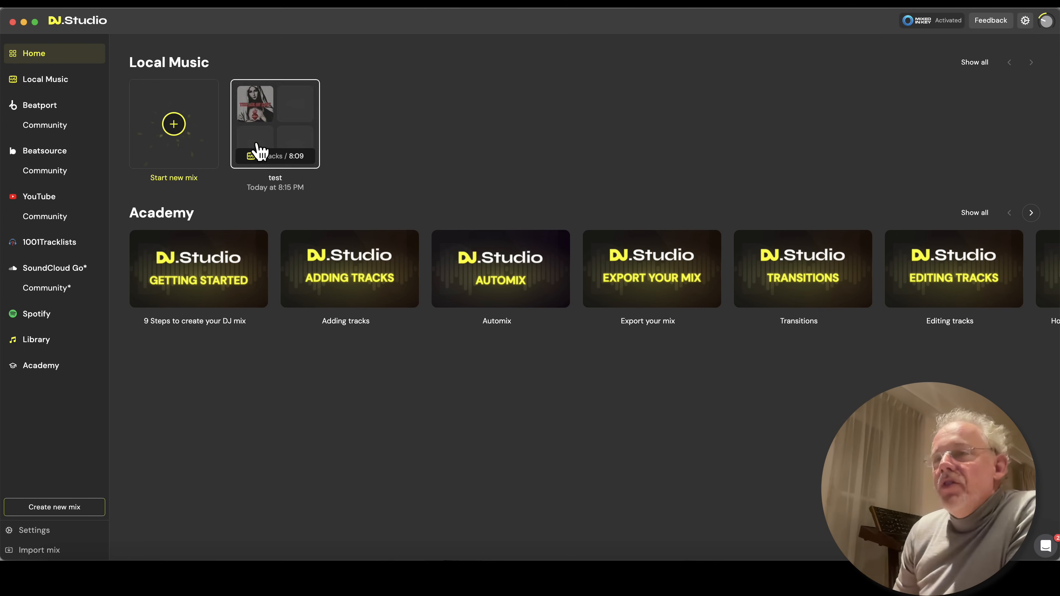
Step: Start a new mix from Local Files and add REBOOT, Reboot Your Personal Jesus (Mashup) and Disco Nights (Original Mix)
{"action": "left_click", "coordinate": [172, 124]}
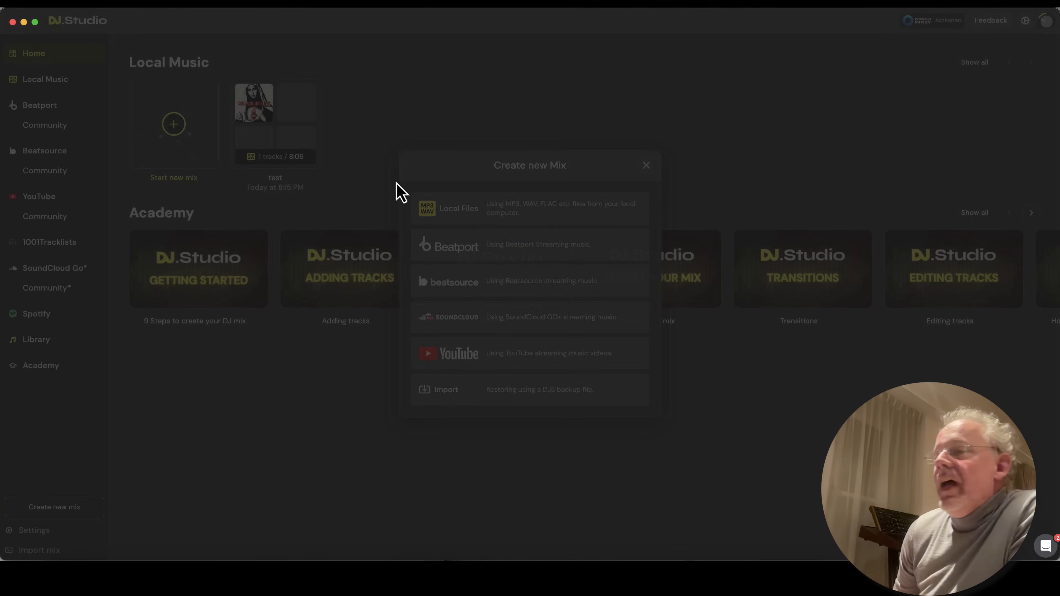
{"action": "left_click", "coordinate": [459, 208]}
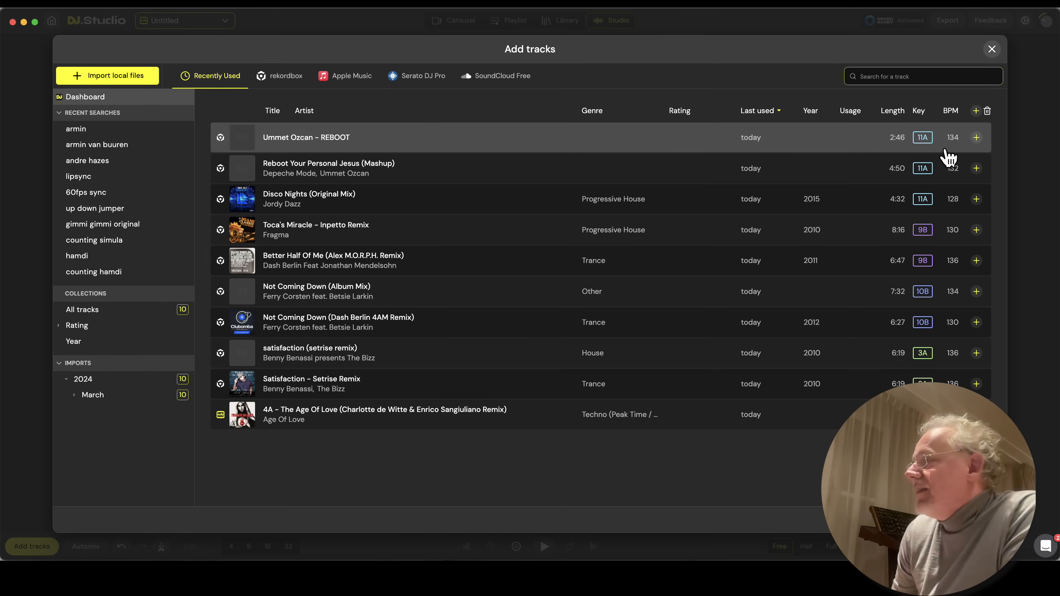
{"action": "left_click", "coordinate": [977, 137]}
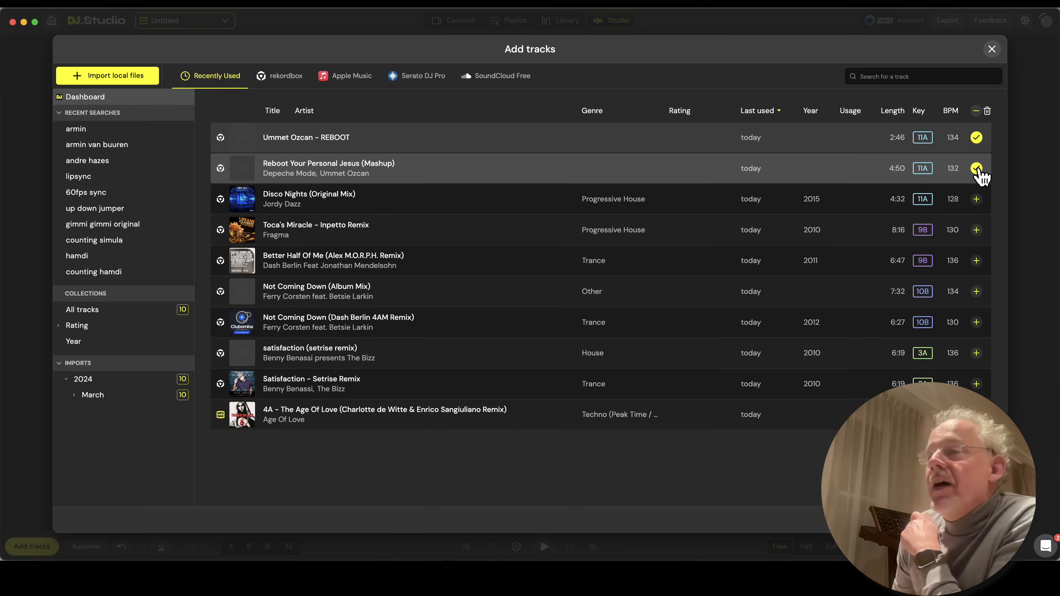
{"action": "left_click", "coordinate": [977, 168]}
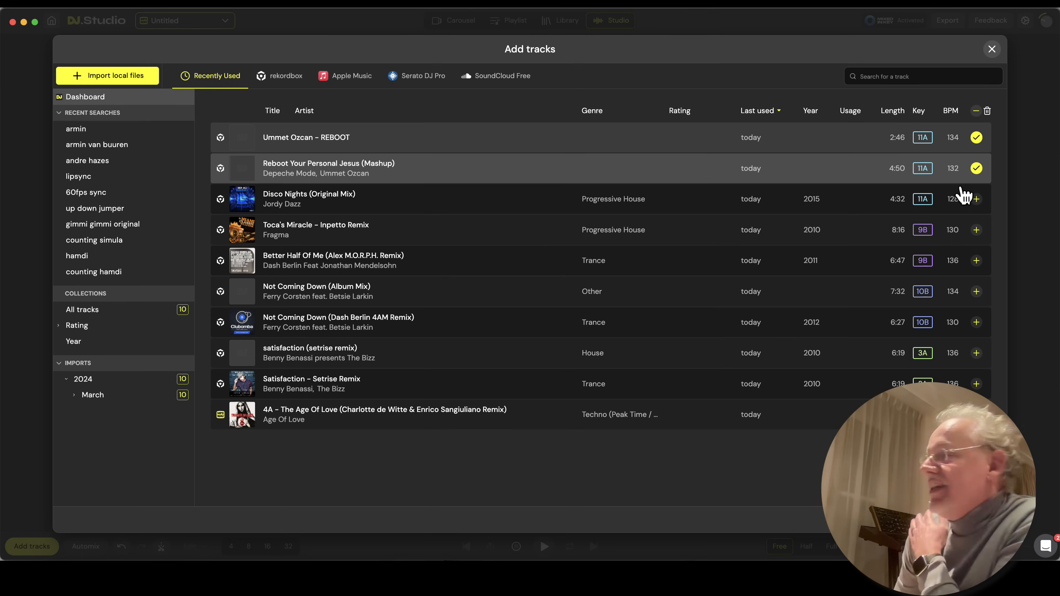
{"action": "left_click", "coordinate": [976, 199]}
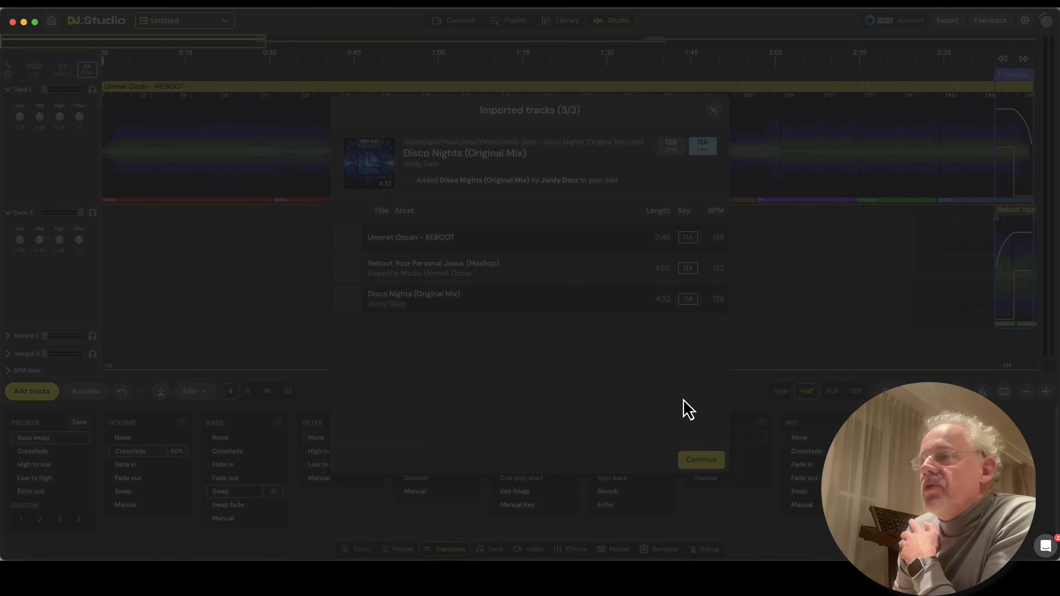
Step: Continue from the Imported tracks dialog so the three tracks land on the Studio timeline with transitions
{"action": "left_click", "coordinate": [701, 460]}
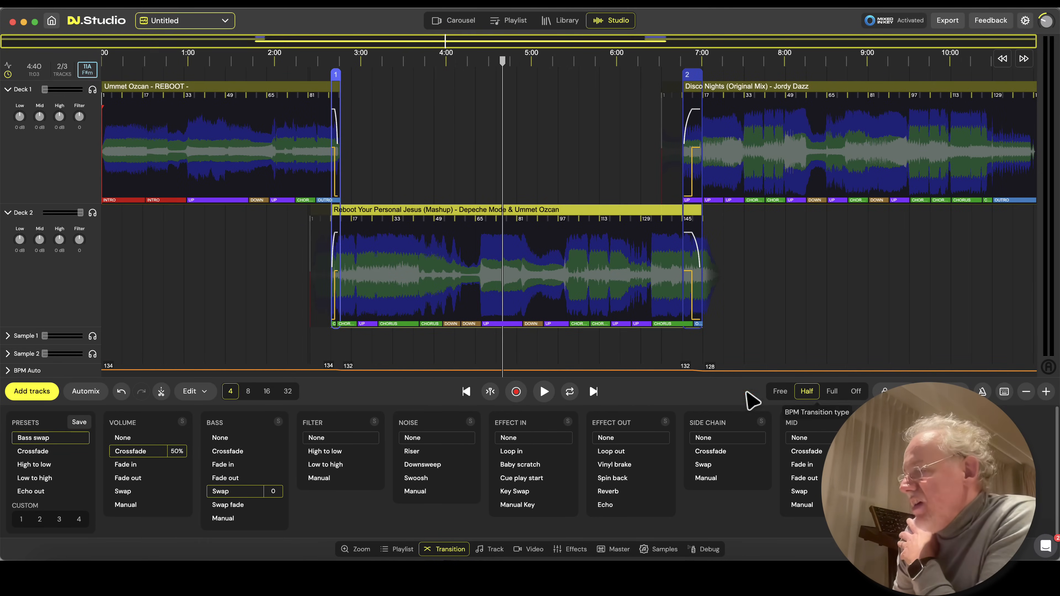
{"action": "mouse_move", "coordinate": [193, 306]}
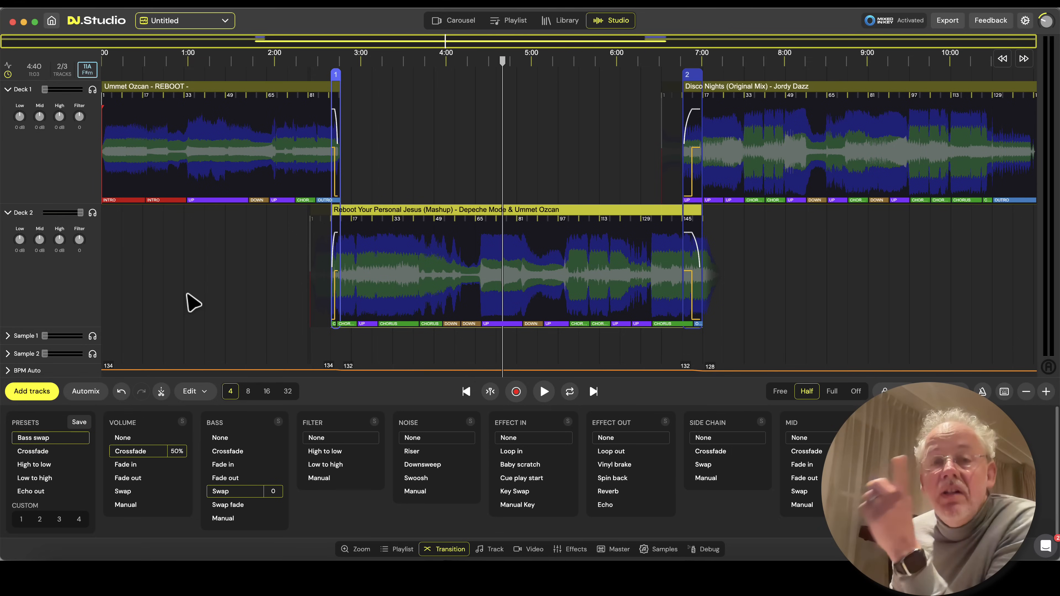
{"action": "mouse_move", "coordinate": [249, 291]}
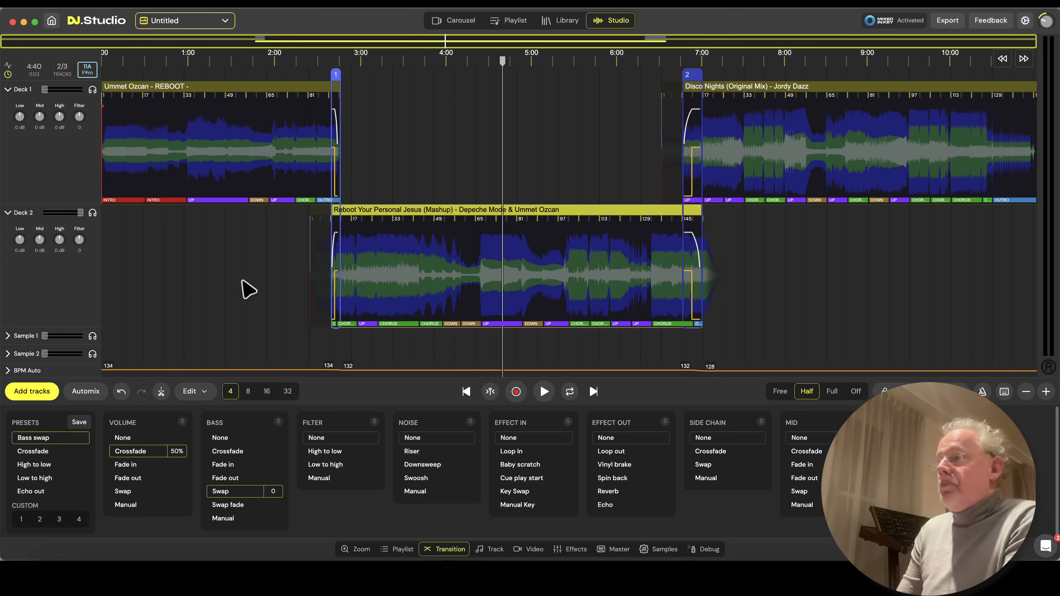
{"action": "mouse_move", "coordinate": [285, 270]}
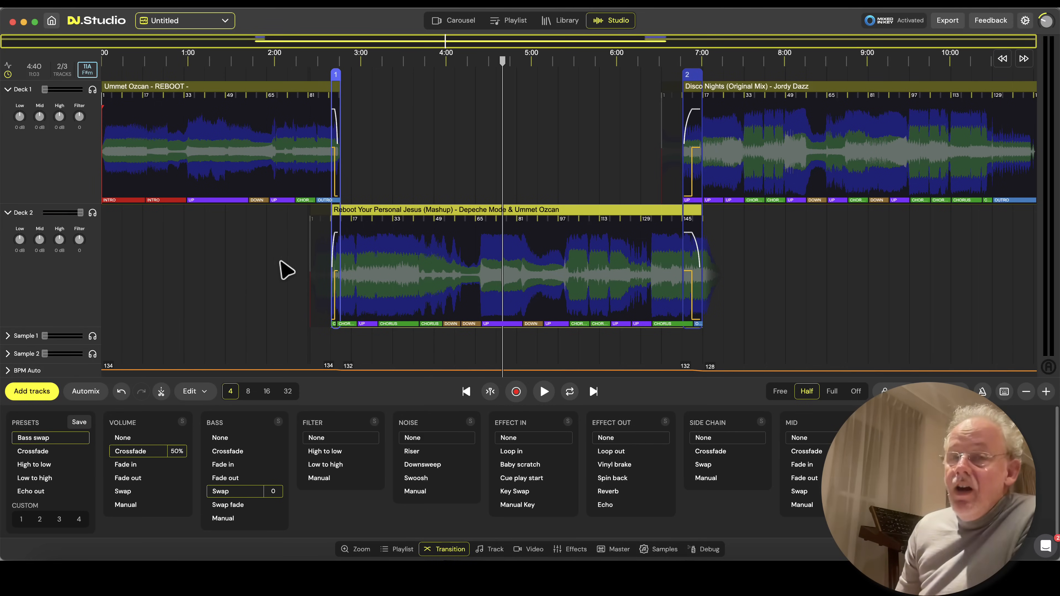
{"action": "mouse_move", "coordinate": [1023, 33]}
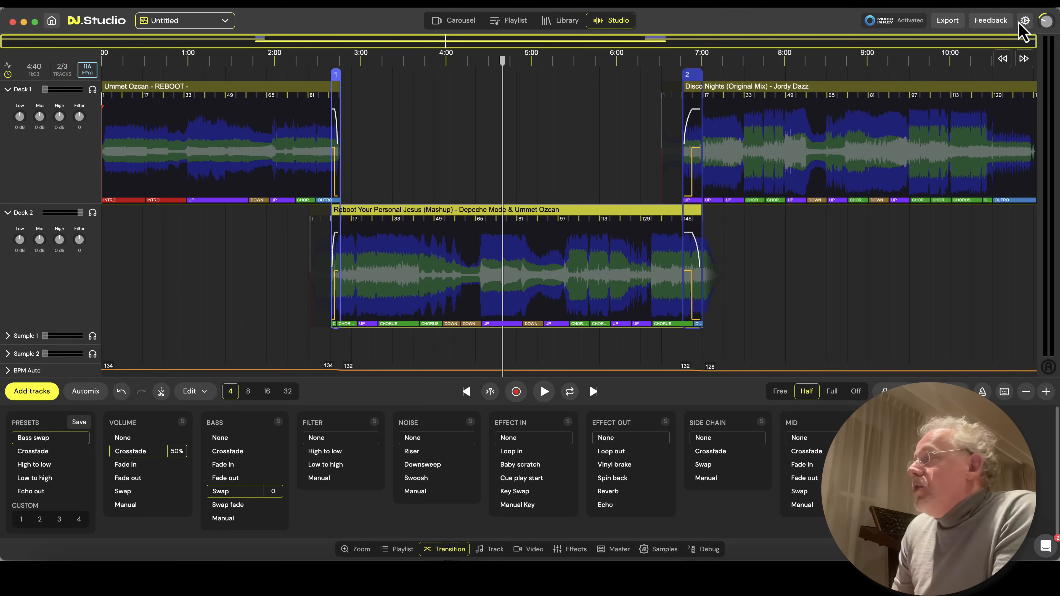
Step: Download the Stem Separation extension from Settings > Connections > Extensions
{"action": "left_click", "coordinate": [1025, 21]}
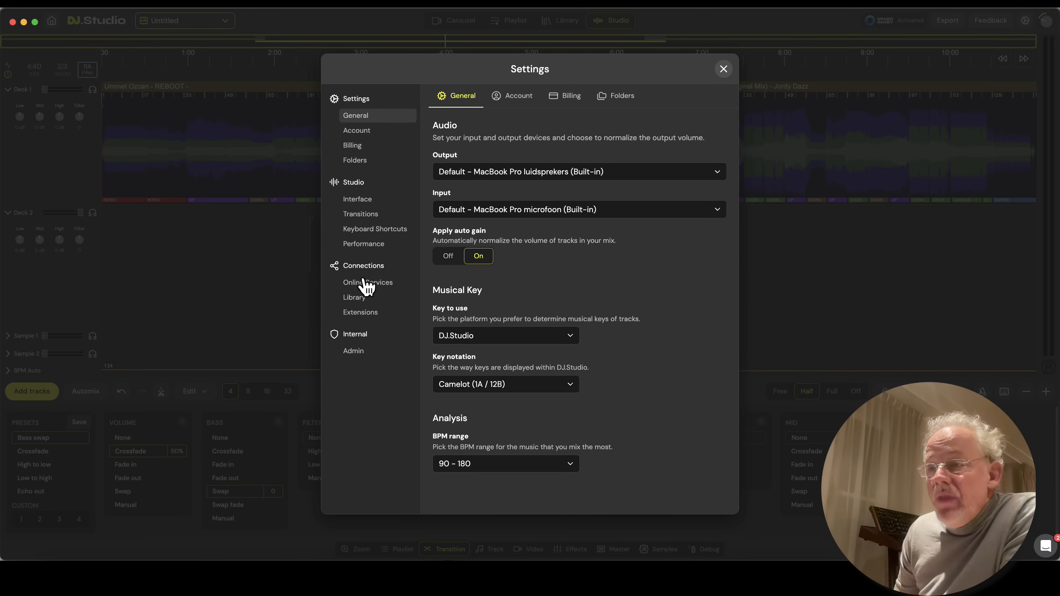
{"action": "left_click", "coordinate": [361, 312]}
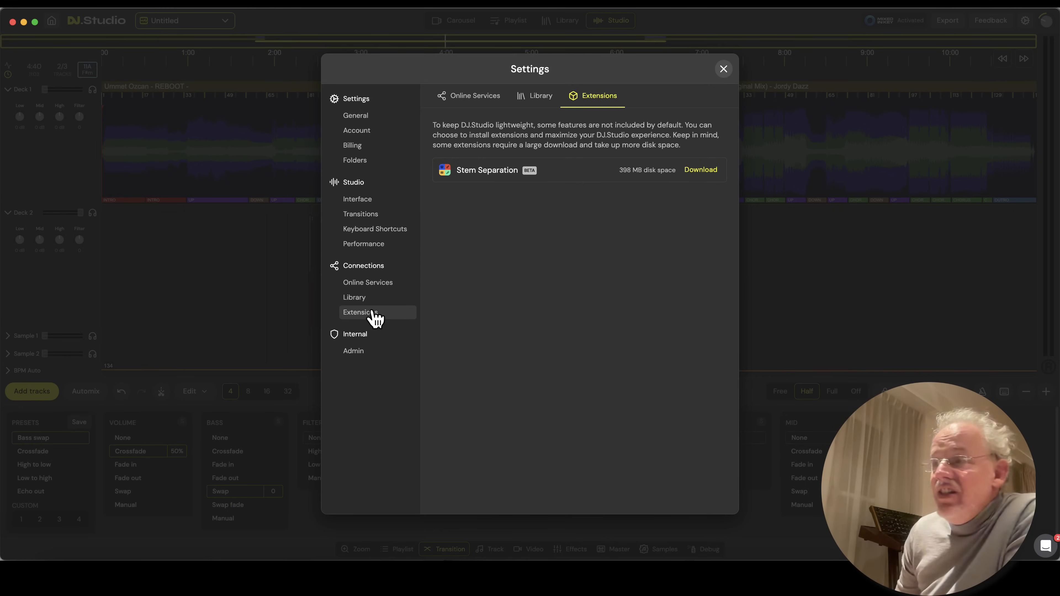
{"action": "left_click", "coordinate": [700, 170]}
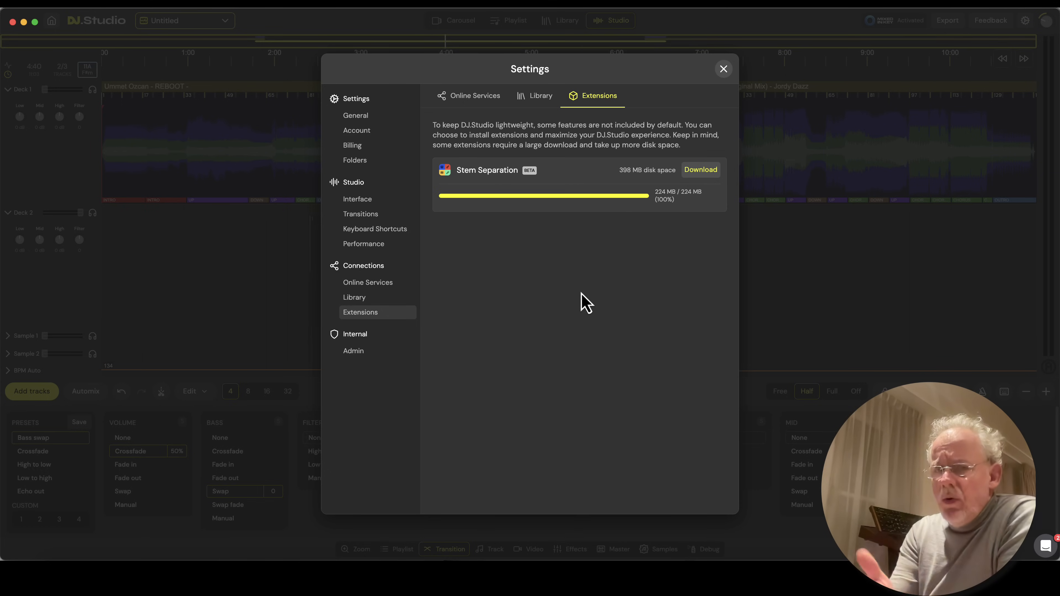
{"action": "mouse_move", "coordinate": [620, 249]}
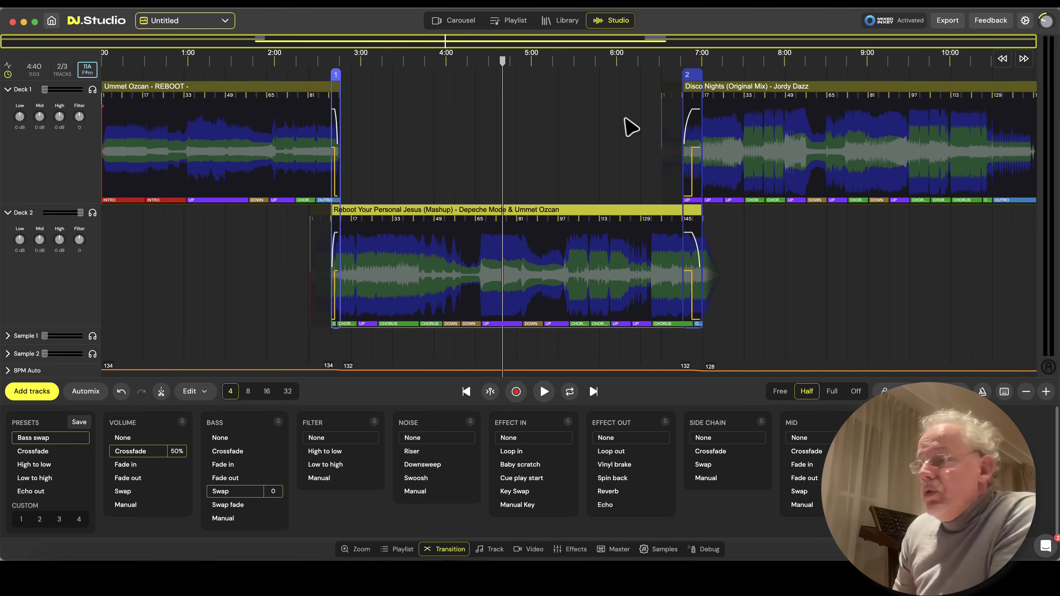
Step: Reload DJ.Studio, reopen the auto-saved mix and show the Transition panel with its new Stems option
{"action": "left_click", "coordinate": [136, 6]}
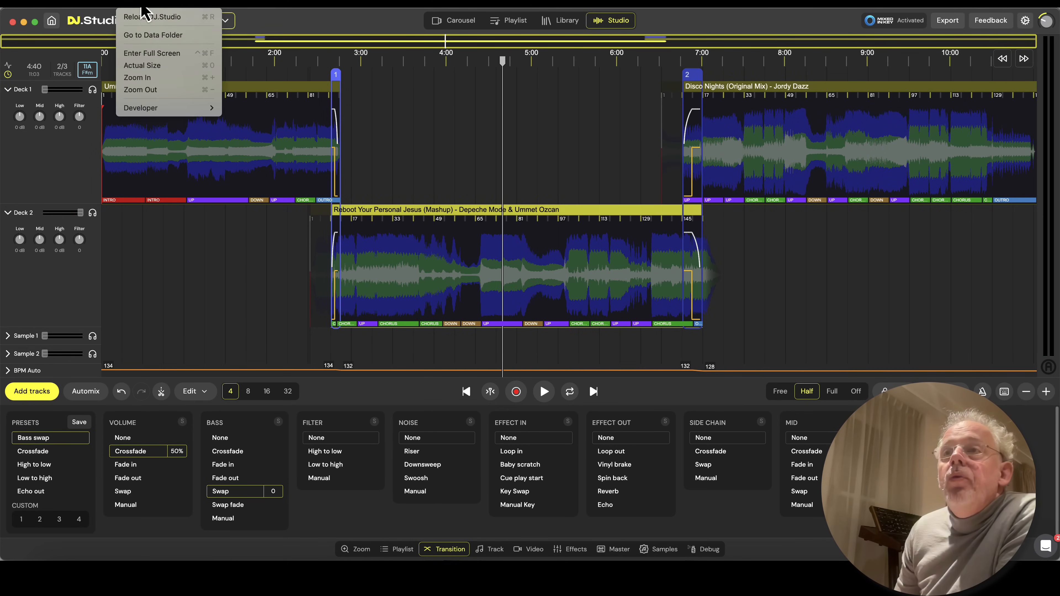
{"action": "left_click", "coordinate": [150, 17]}
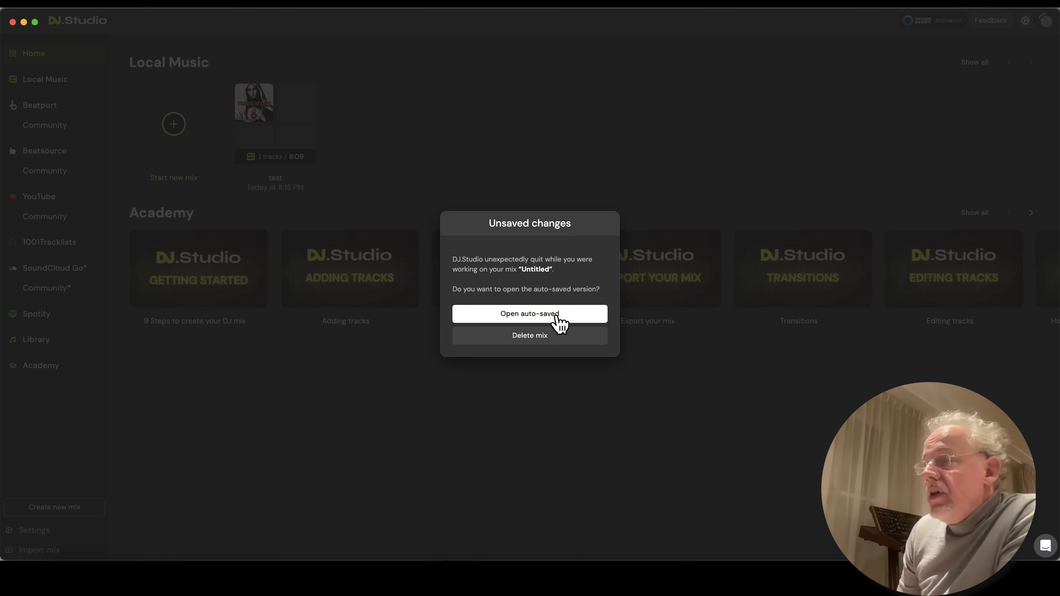
{"action": "left_click", "coordinate": [530, 313]}
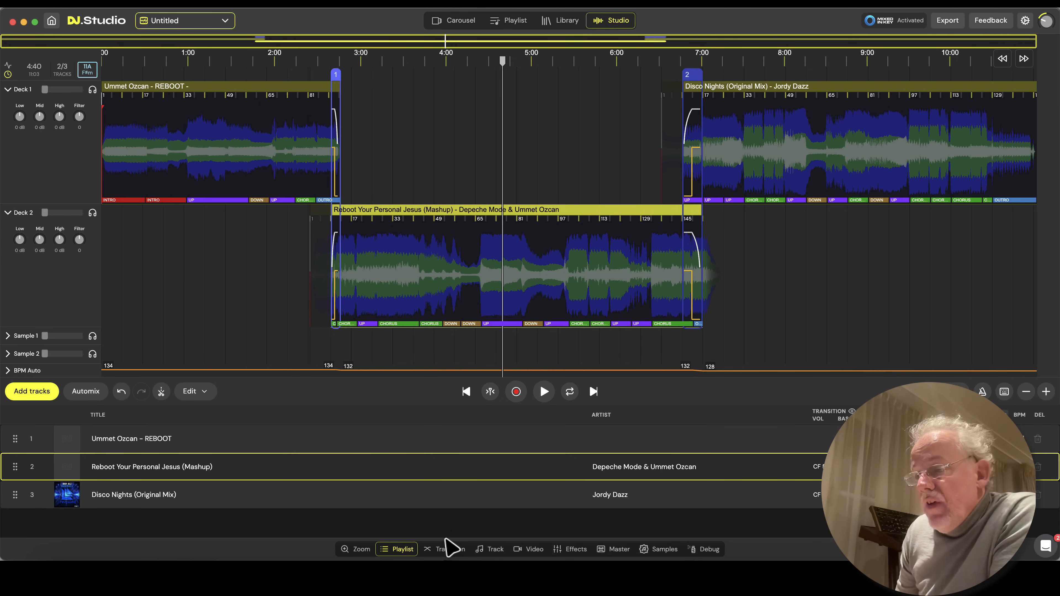
{"action": "left_click", "coordinate": [450, 549]}
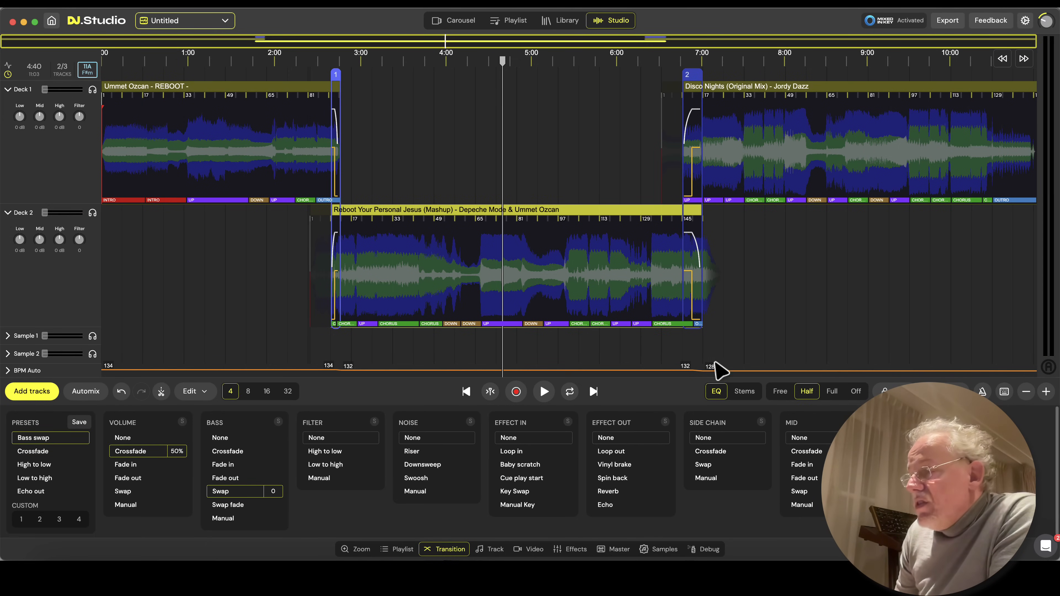
{"action": "mouse_move", "coordinate": [724, 398]}
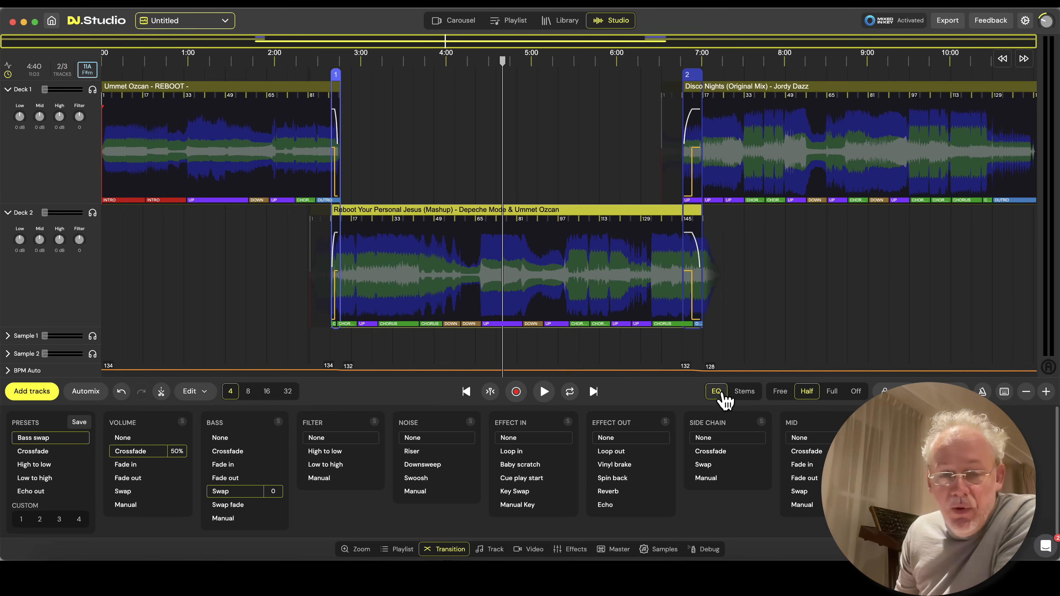
{"action": "mouse_move", "coordinate": [744, 392]}
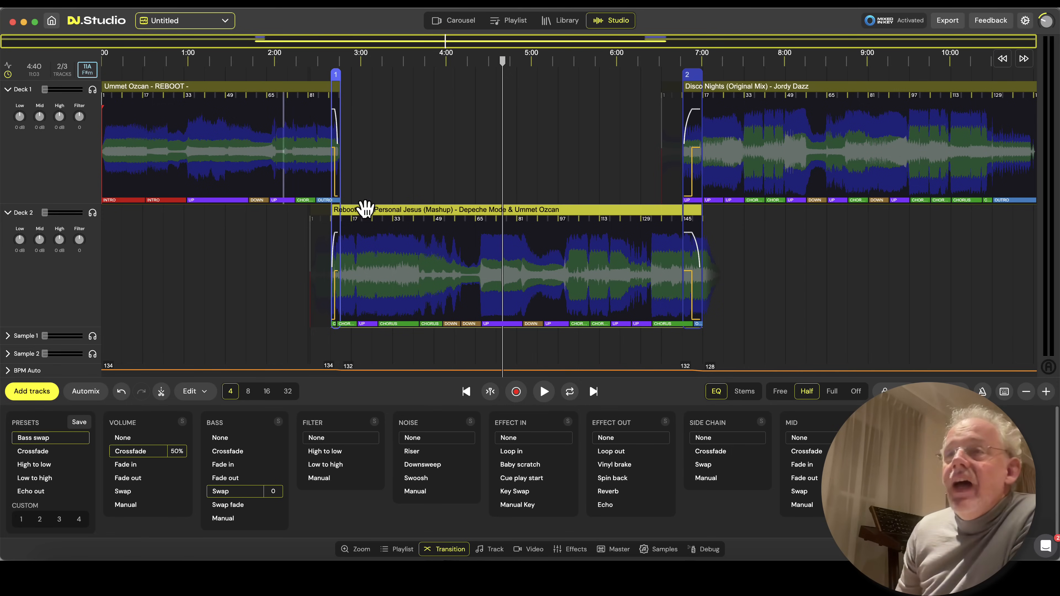
{"action": "mouse_move", "coordinate": [466, 304]}
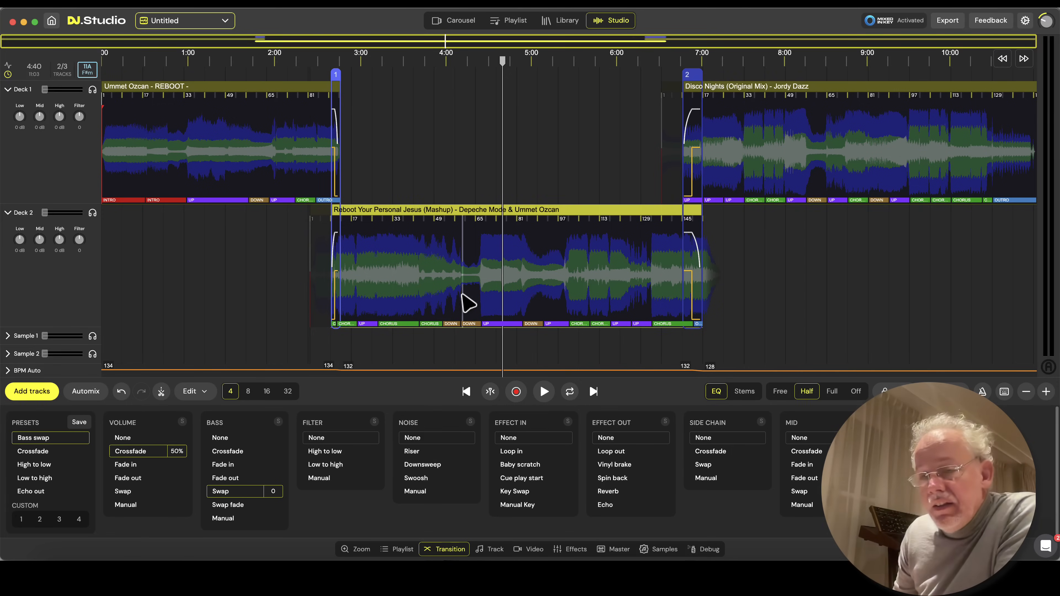
Step: Audition the mix around the first transition to find the mashup's chorus vocals
{"action": "left_click", "coordinate": [543, 392]}
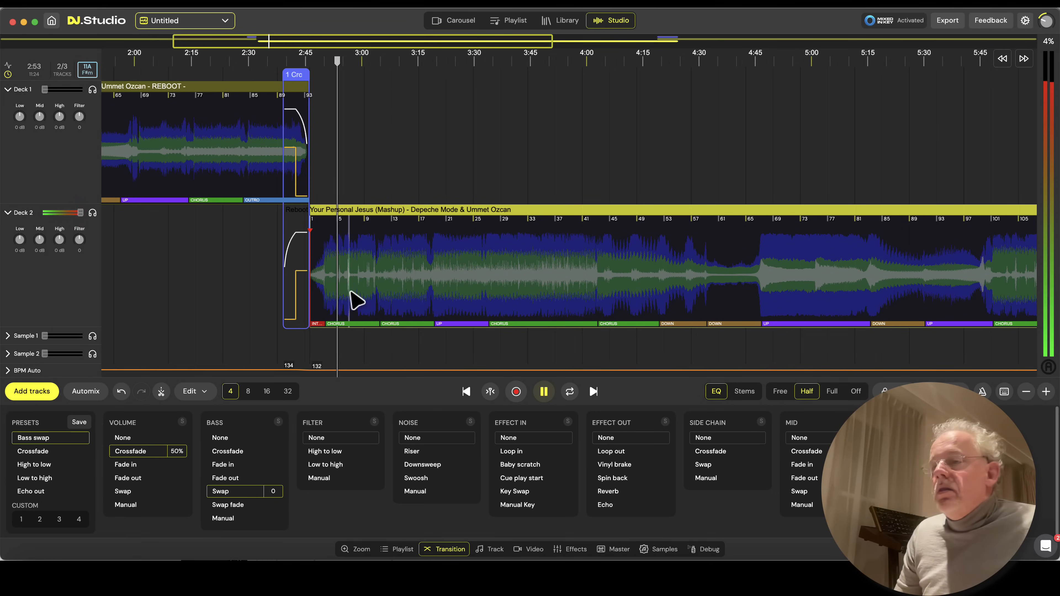
{"action": "left_click", "coordinate": [544, 392]}
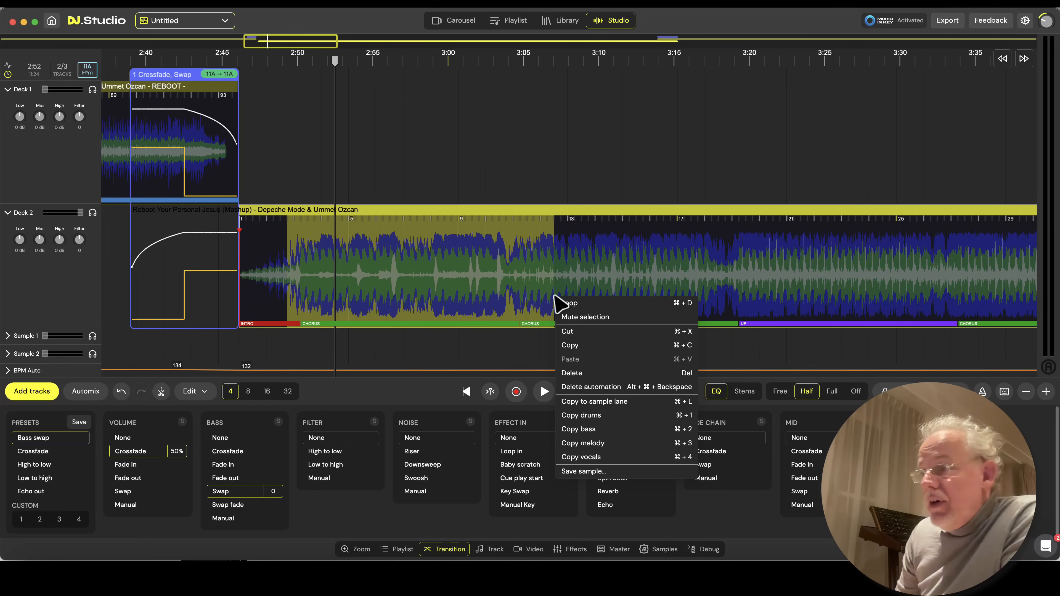
{"action": "mouse_move", "coordinate": [602, 426]}
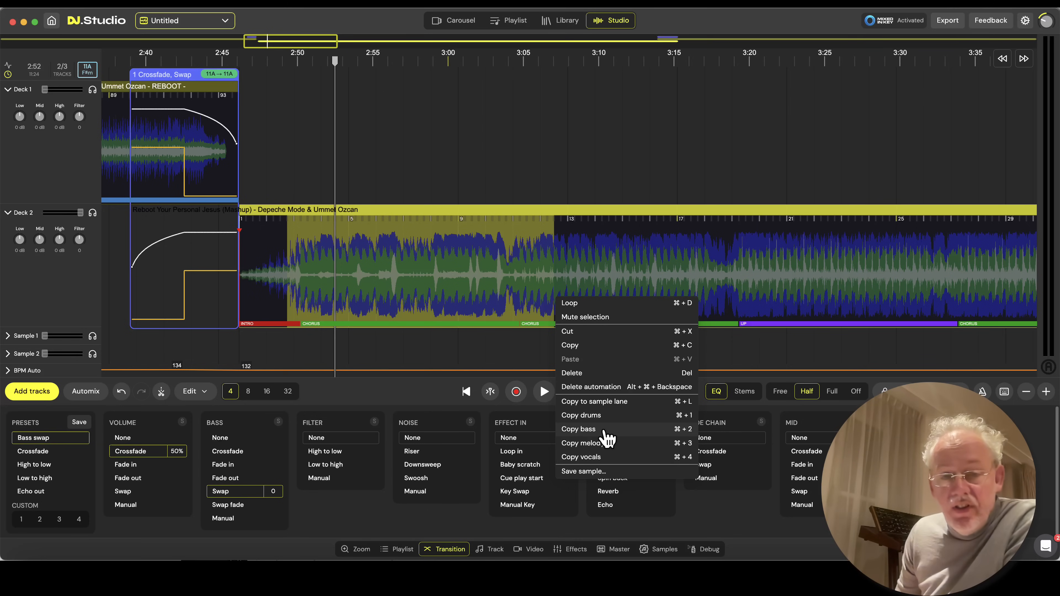
{"action": "mouse_move", "coordinate": [603, 462]}
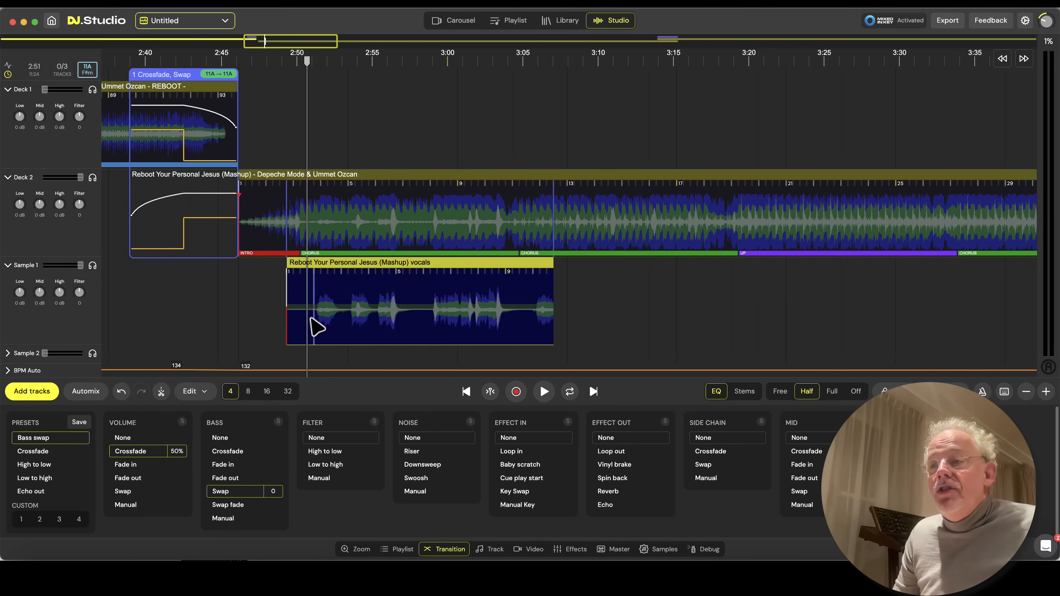
Step: Audition the mashup vocals sample and extend its right edge past the fourth bar
{"action": "left_click", "coordinate": [543, 392]}
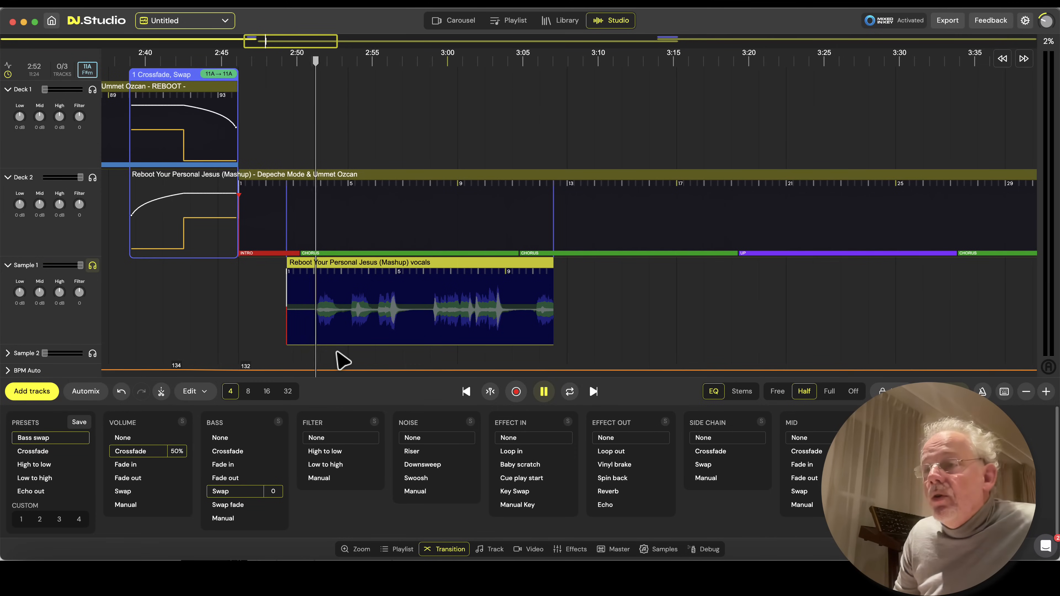
{"action": "left_click", "coordinate": [488, 548]}
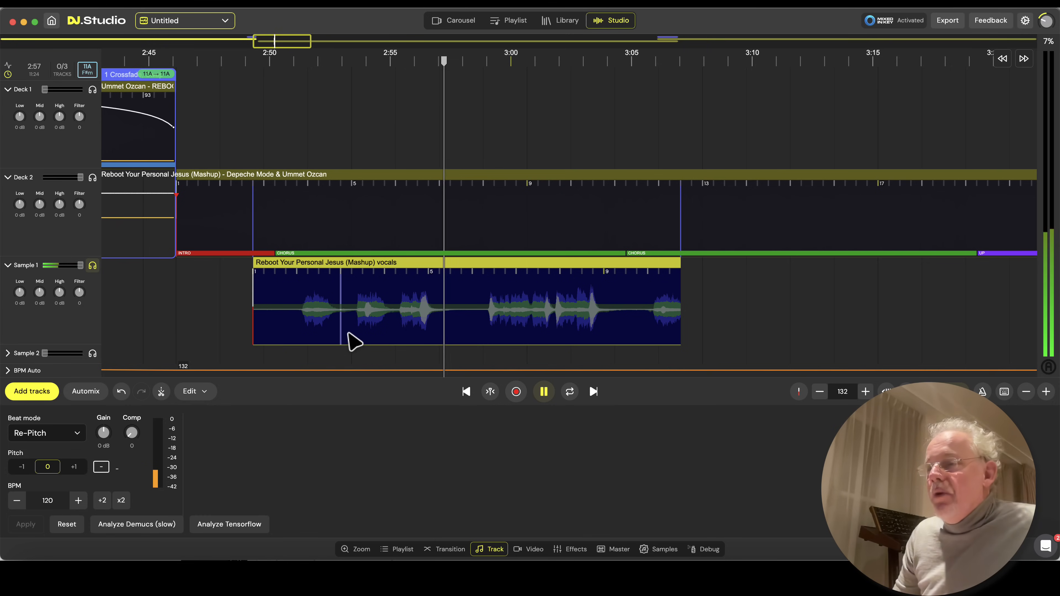
{"action": "left_click", "coordinate": [543, 391]}
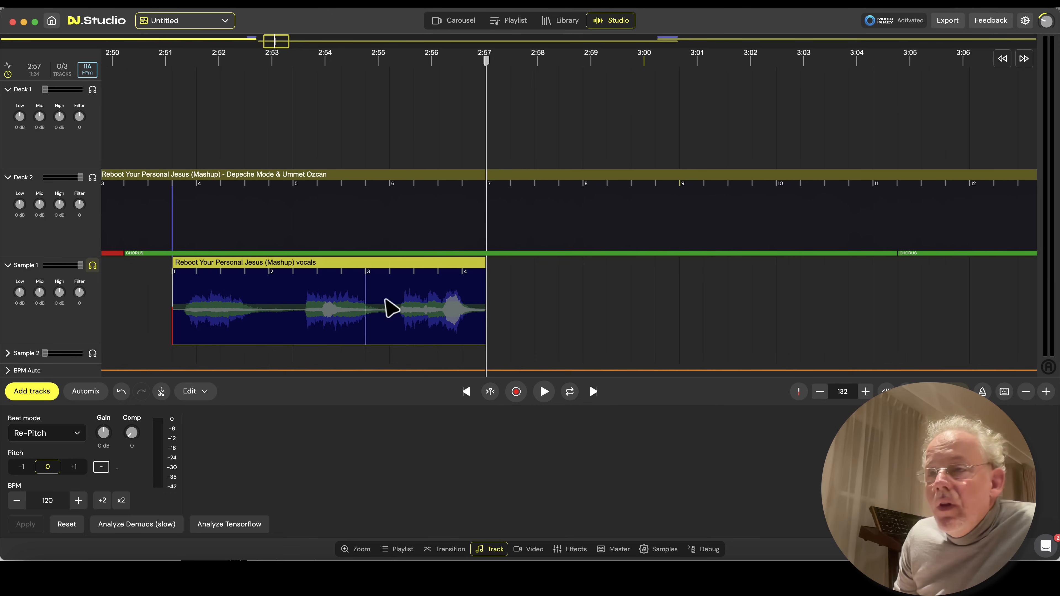
{"action": "mouse_move", "coordinate": [245, 377]}
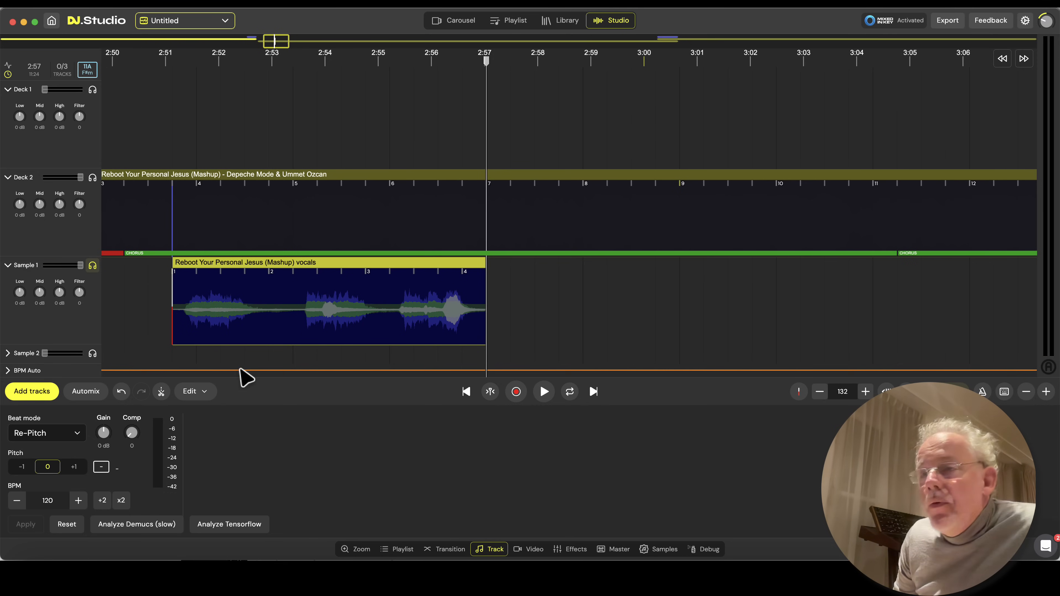
{"action": "left_click", "coordinate": [444, 548]}
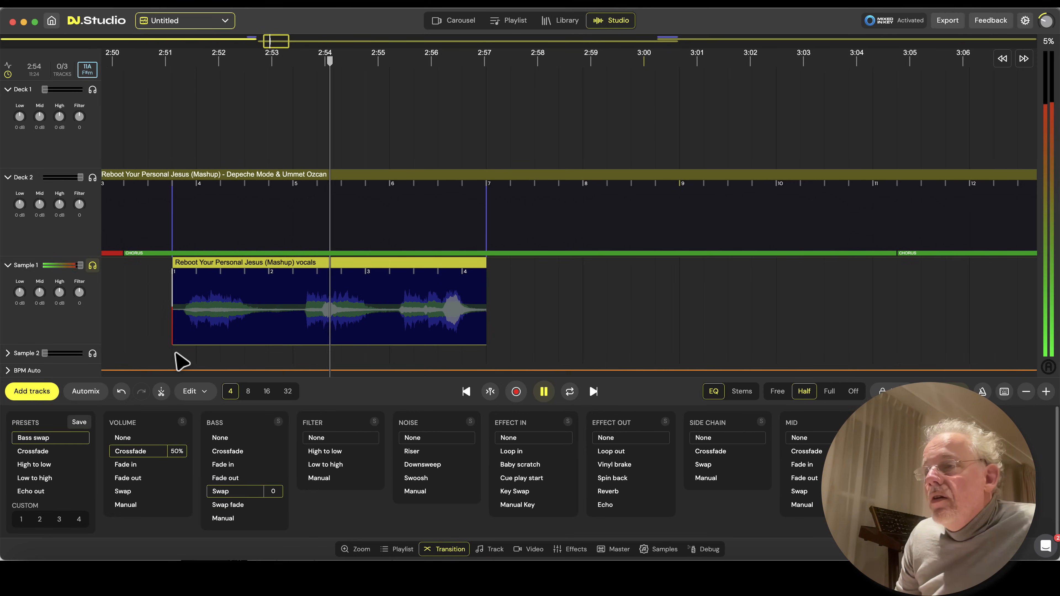
{"action": "left_click", "coordinate": [488, 549]}
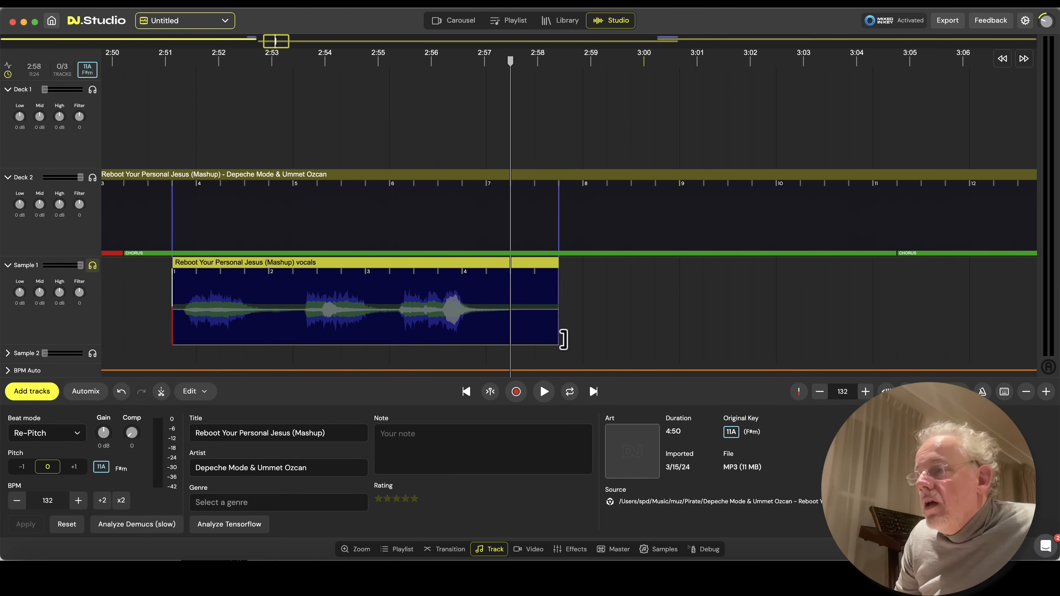
{"action": "left_click", "coordinate": [544, 392]}
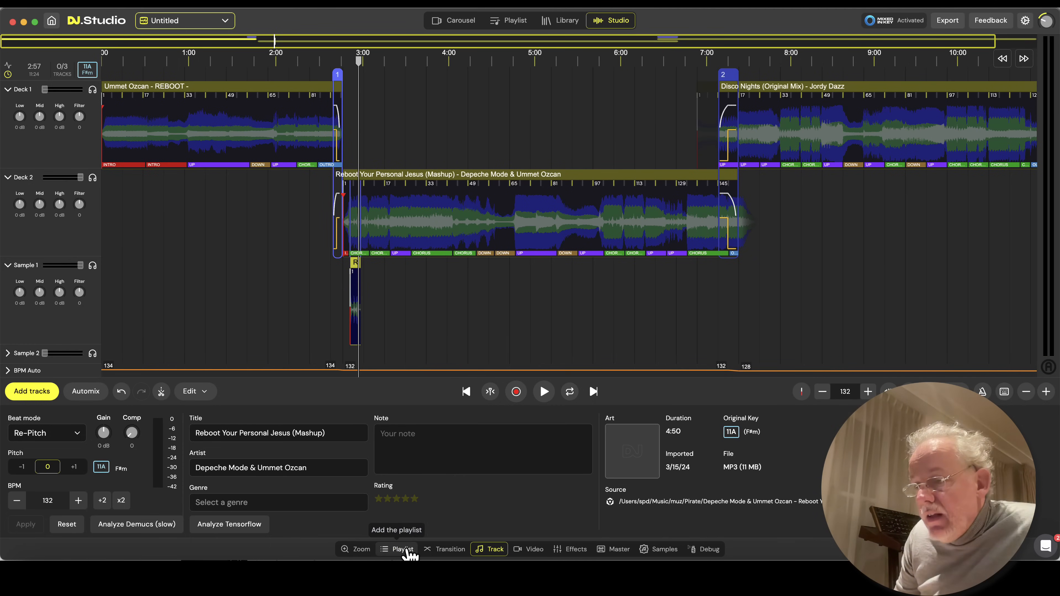
Step: Reorder the playlist to Personal Jesus mashup, REBOOT, Disco Nights and audition the sample under REBOOT
{"action": "left_click", "coordinate": [397, 549]}
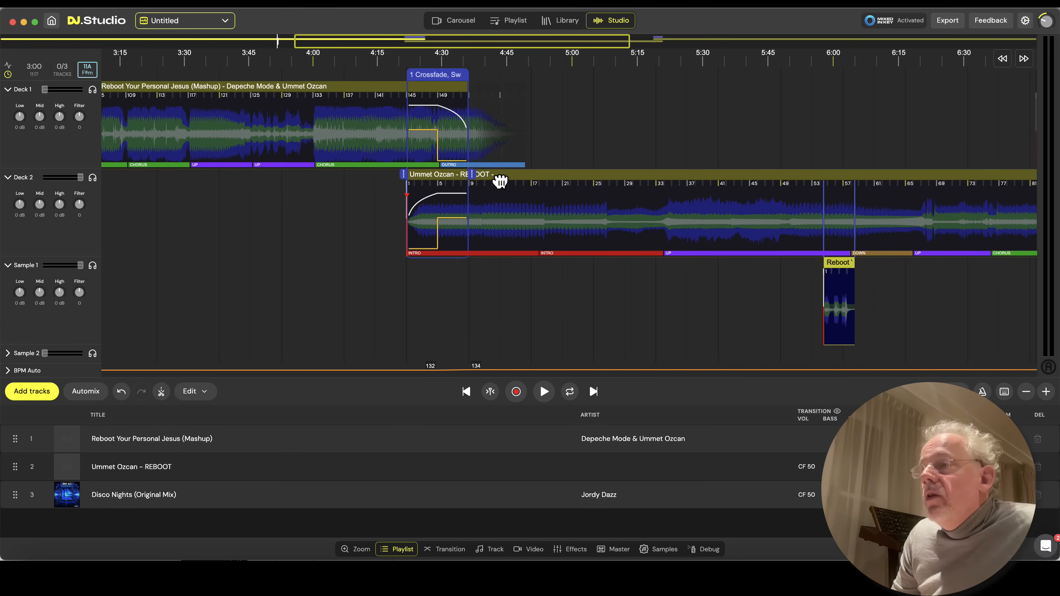
{"action": "left_click", "coordinate": [543, 391]}
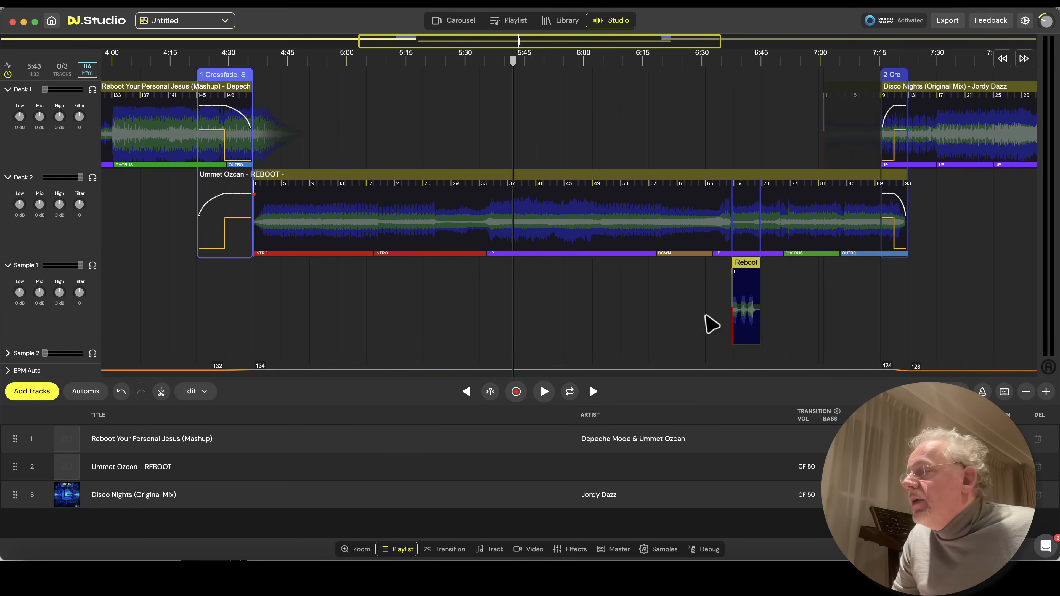
{"action": "left_click", "coordinate": [543, 392]}
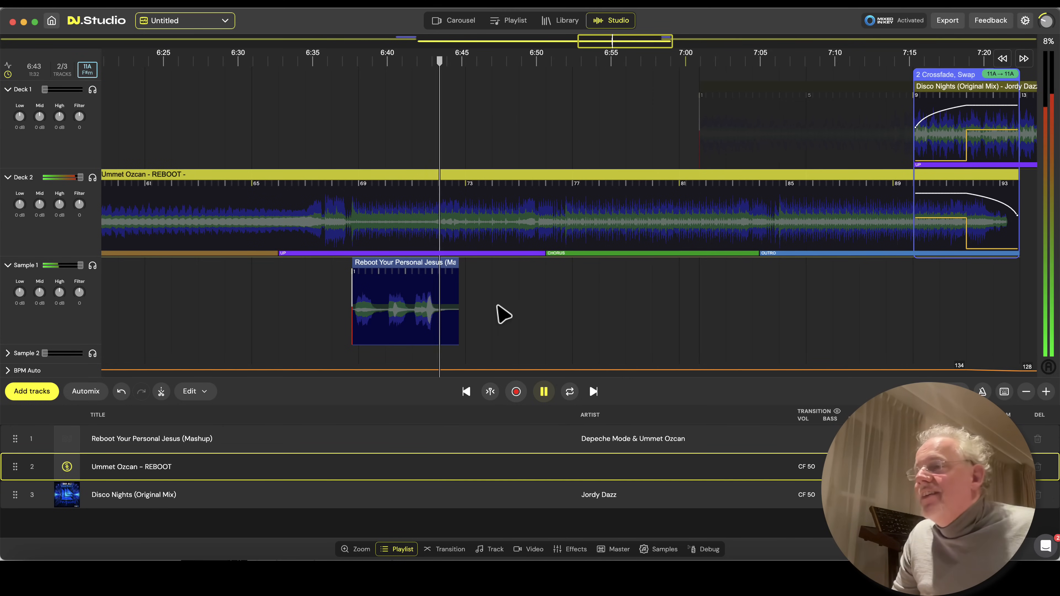
{"action": "left_click", "coordinate": [543, 391]}
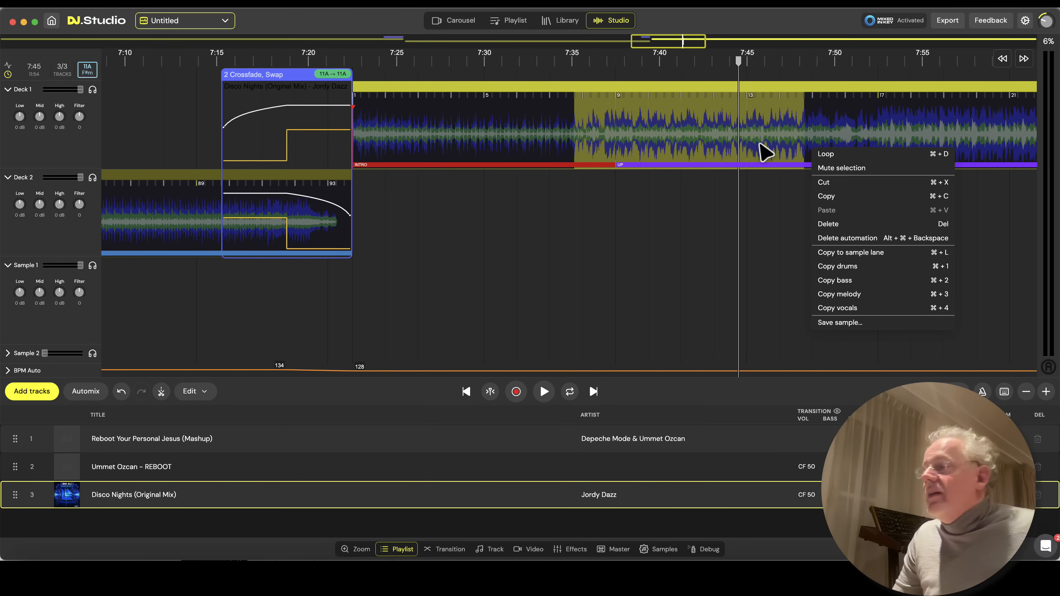
{"action": "mouse_move", "coordinate": [861, 318]}
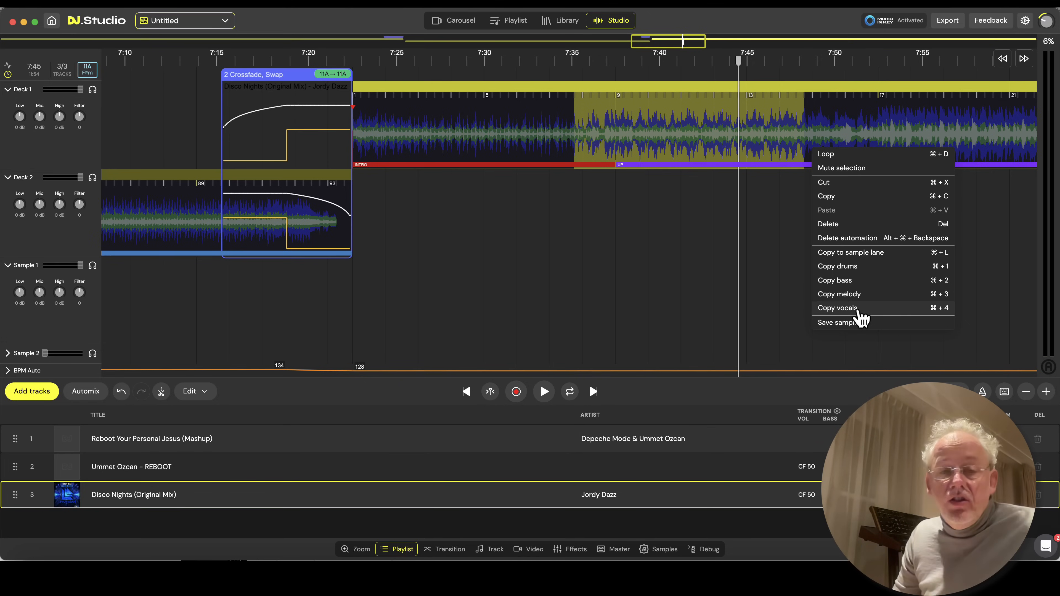
Step: Copy the vocals of the selected Disco Nights passage to the sample lane and shorten the clip
{"action": "left_click", "coordinate": [837, 307]}
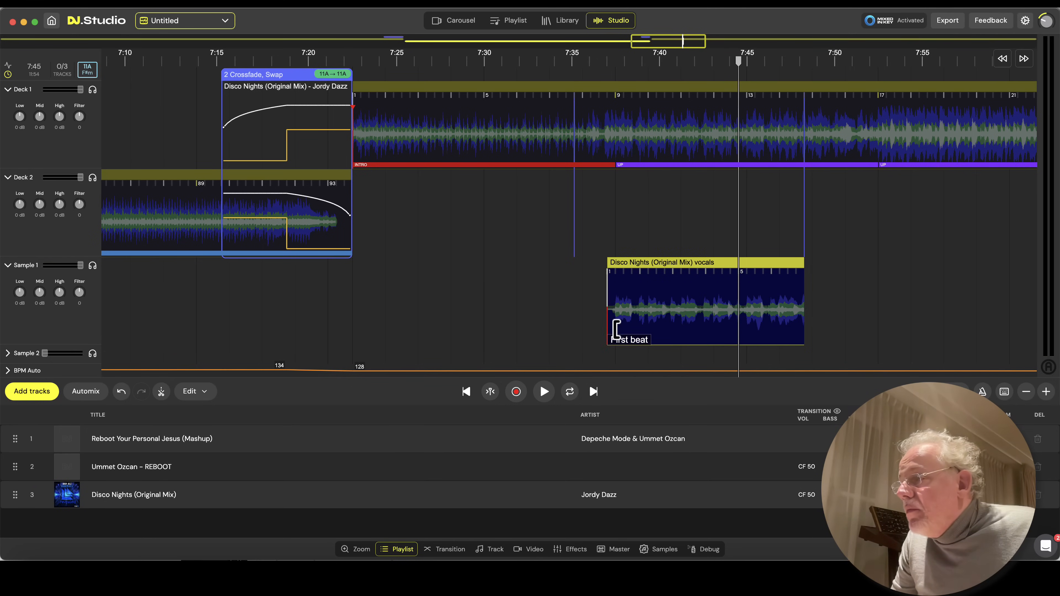
{"action": "left_click", "coordinate": [449, 549]}
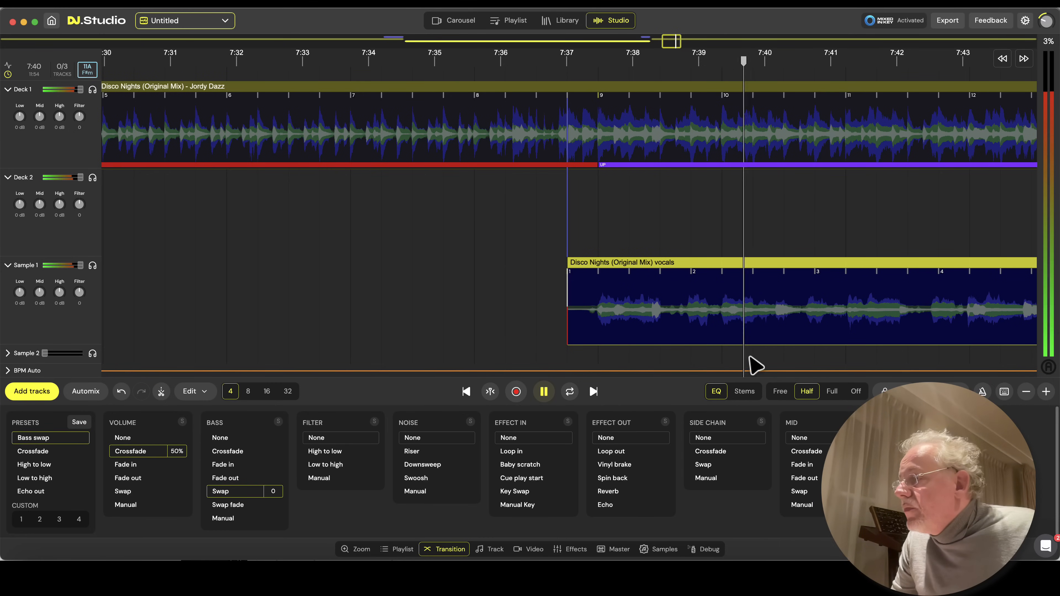
{"action": "left_click", "coordinate": [397, 549]}
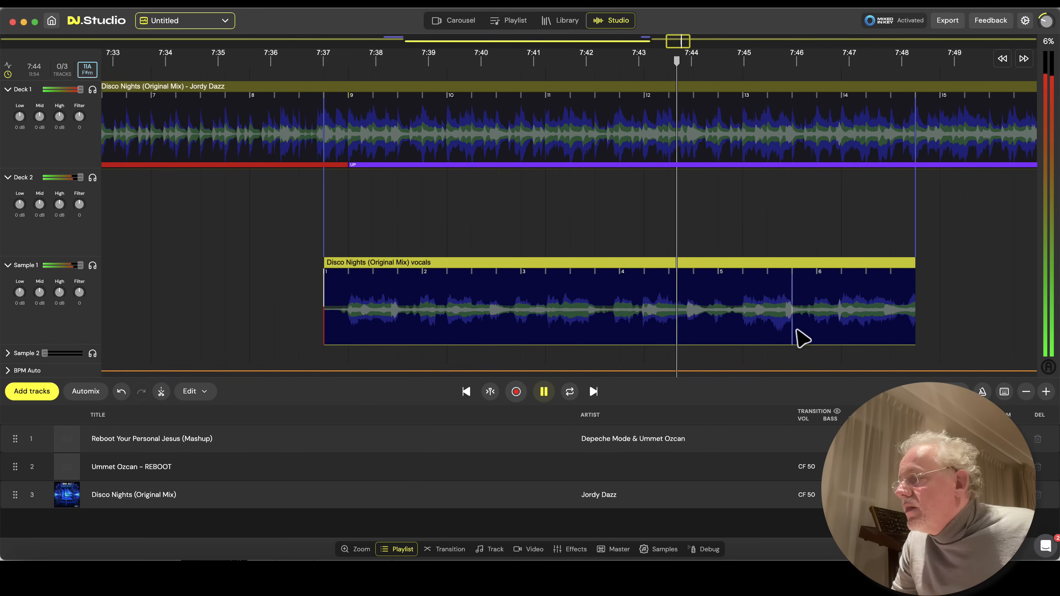
{"action": "left_click", "coordinate": [543, 392]}
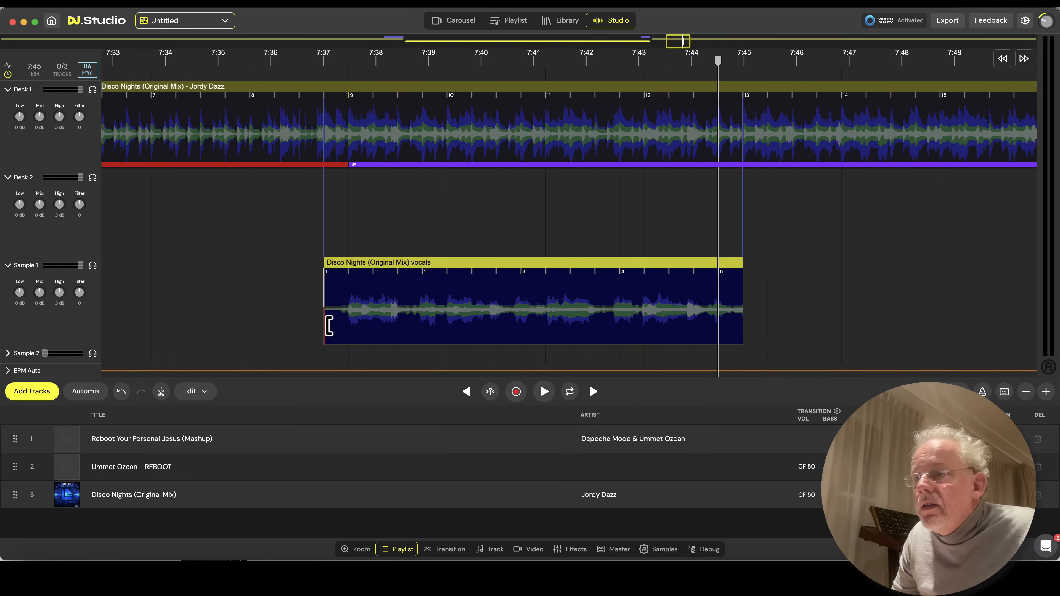
{"action": "mouse_move", "coordinate": [338, 346]}
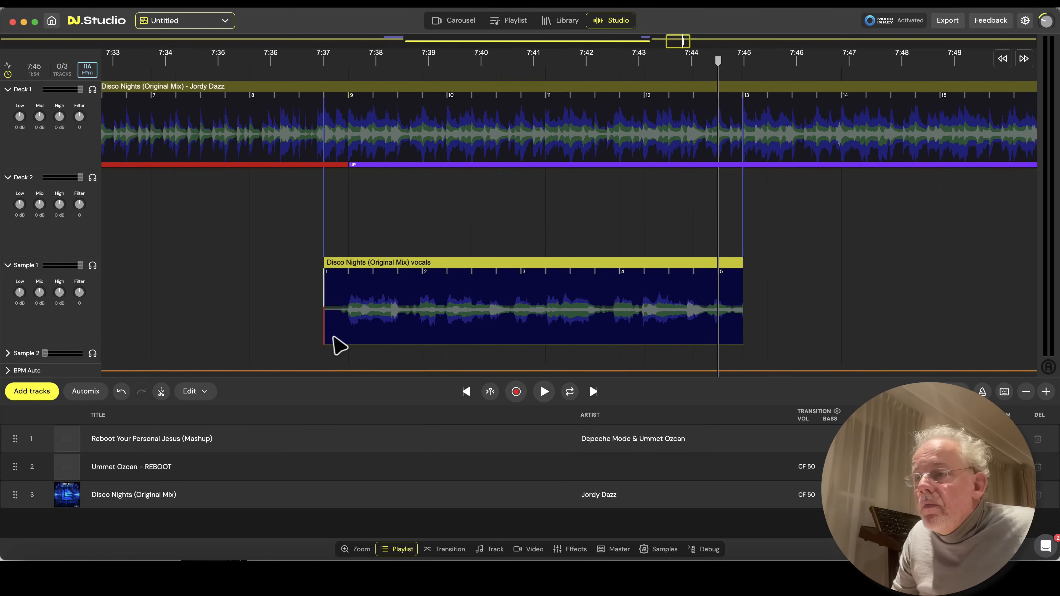
Step: Move the Disco Nights vocals clip right after the mashup vocals and audition the two back to back
{"action": "left_click_drag", "start_coordinate": [338, 345], "coordinate": [372, 345]}
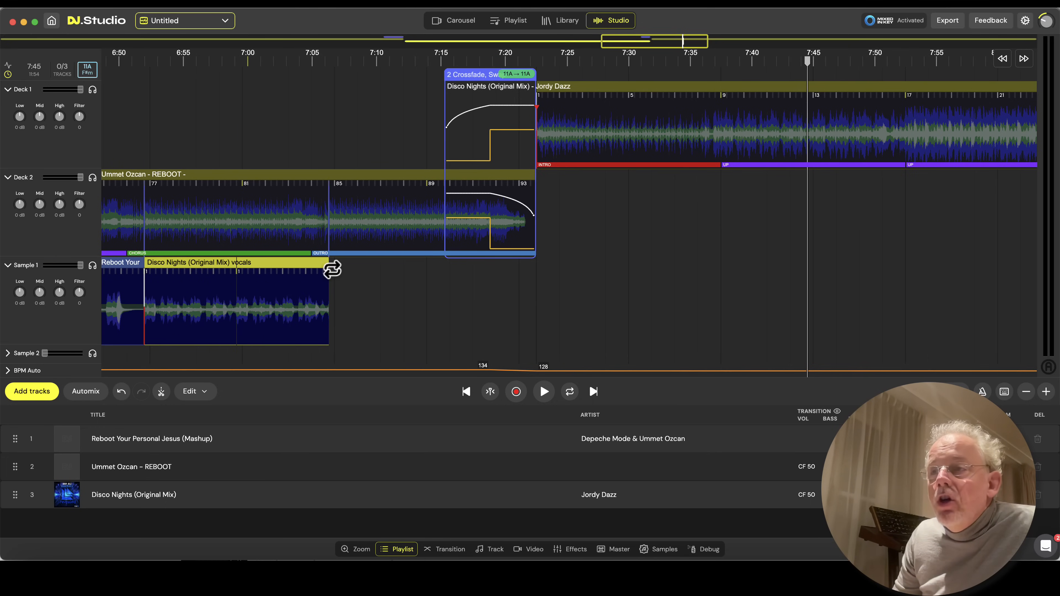
{"action": "left_click", "coordinate": [543, 392]}
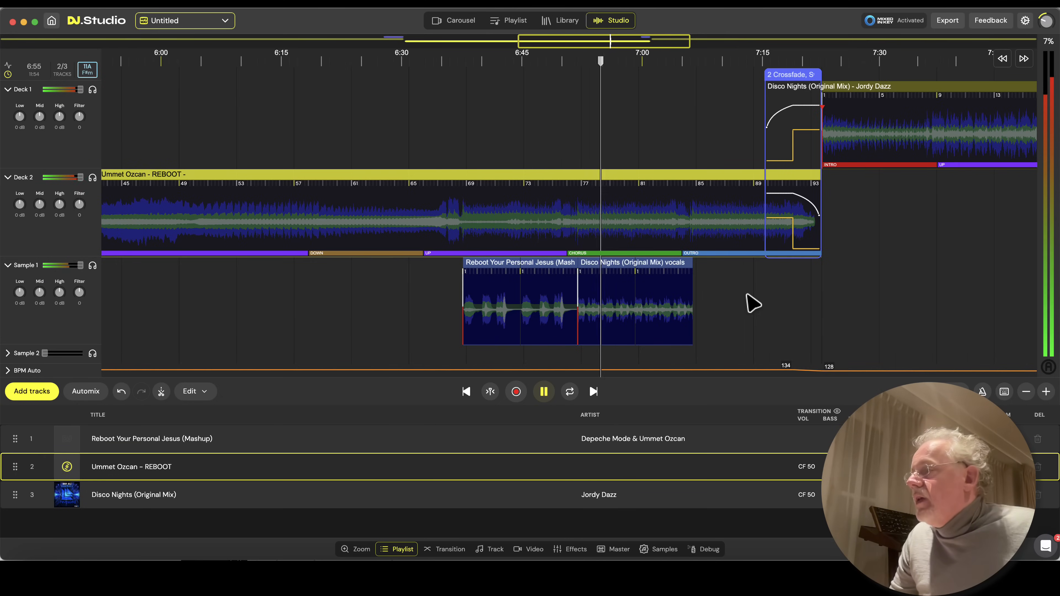
{"action": "left_click", "coordinate": [444, 549]}
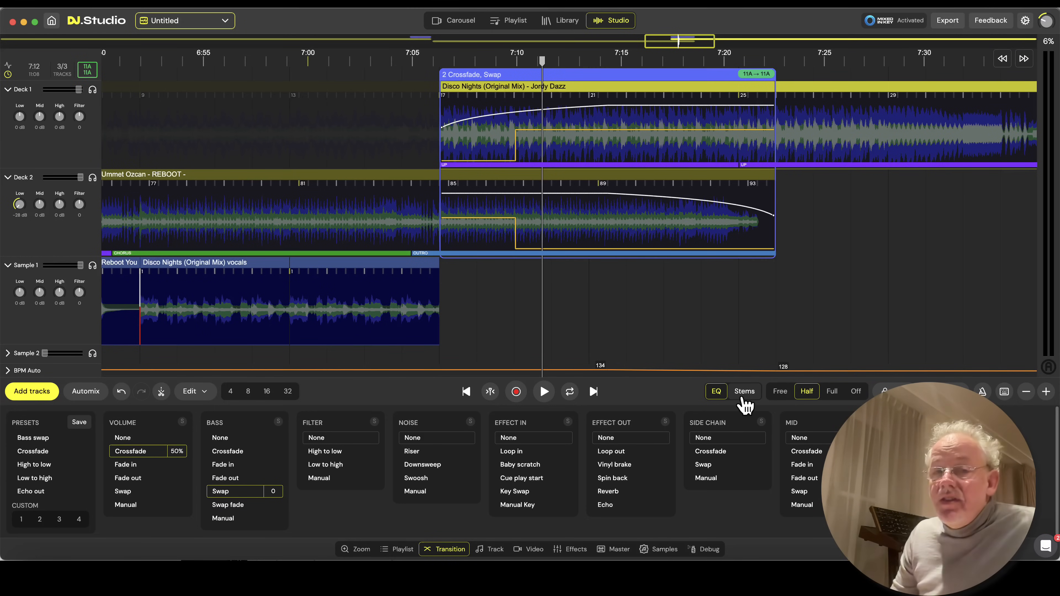
Step: Switch transition 2 from EQ to Stems and choose a stems Crossfade from REBOOT into Disco Nights
{"action": "left_click", "coordinate": [744, 392]}
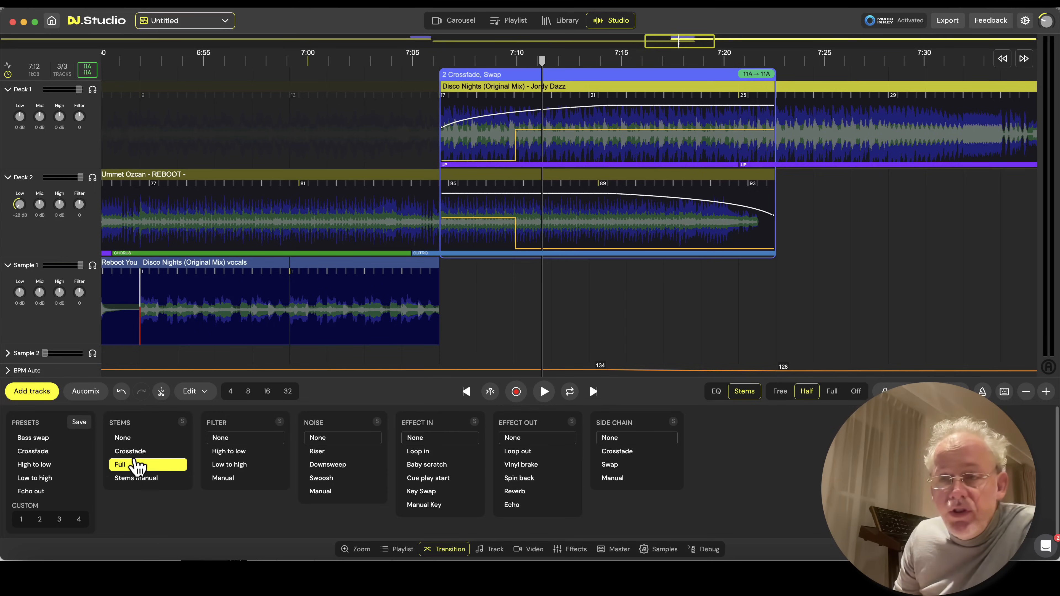
{"action": "left_click", "coordinate": [129, 451]}
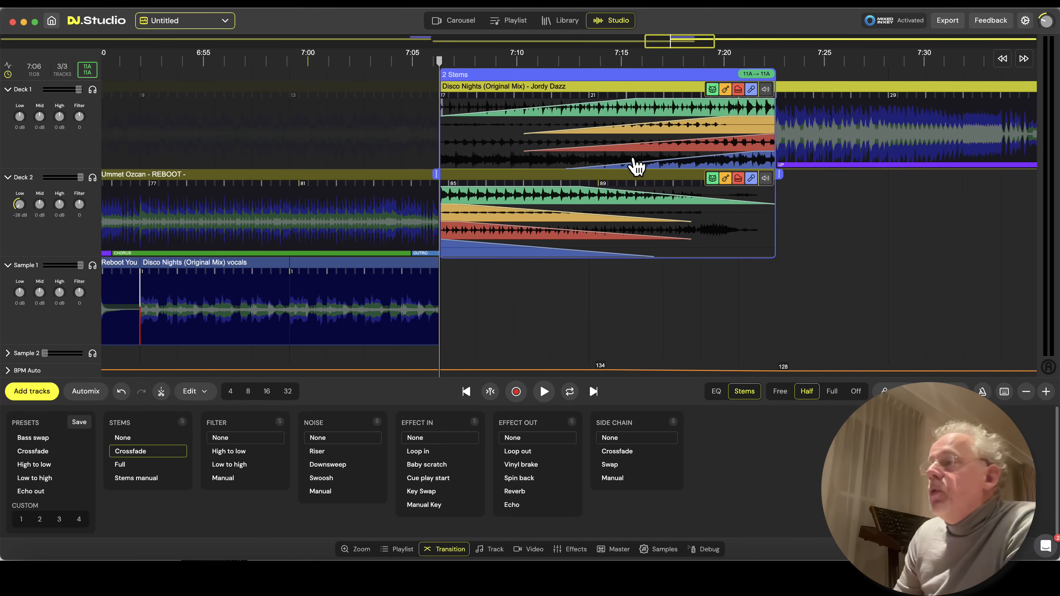
{"action": "mouse_move", "coordinate": [324, 359]}
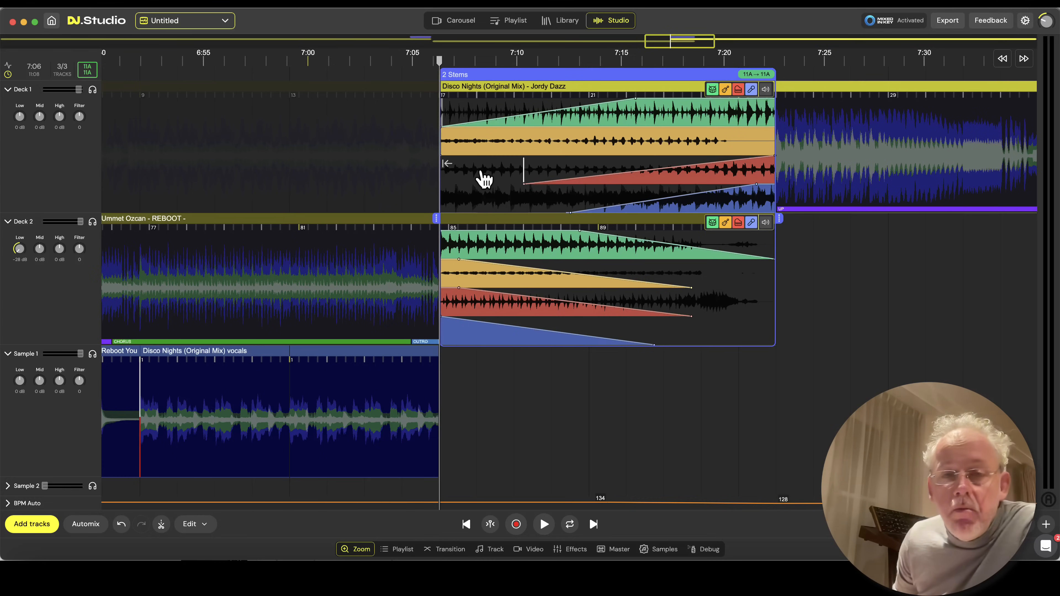
{"action": "mouse_move", "coordinate": [764, 223]}
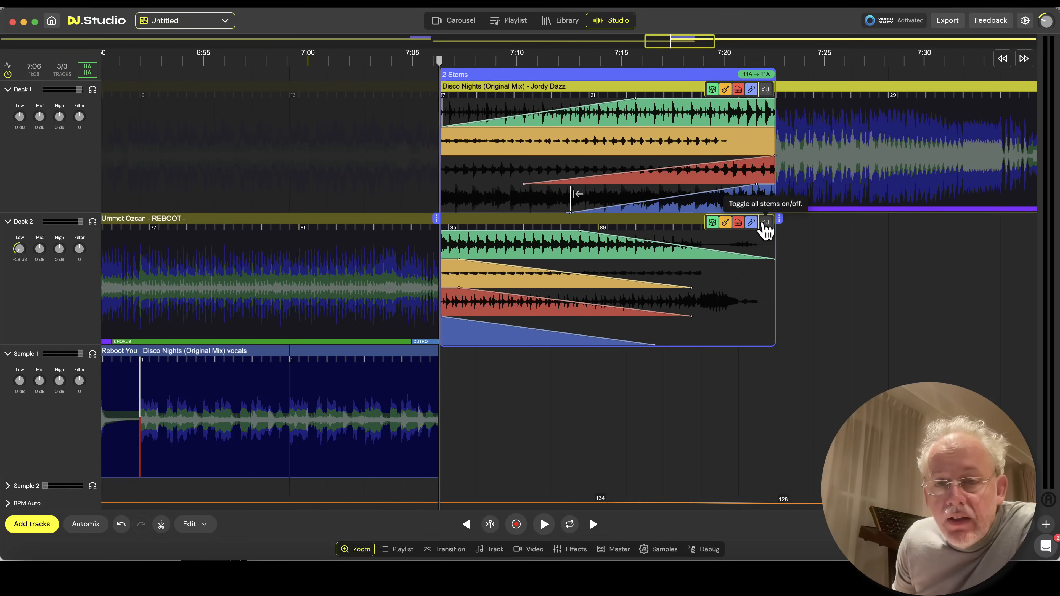
Step: Mute all of REBOOT's stems, then audition Disco Nights vocals, drums and bass, and melody combinations
{"action": "left_click", "coordinate": [765, 223]}
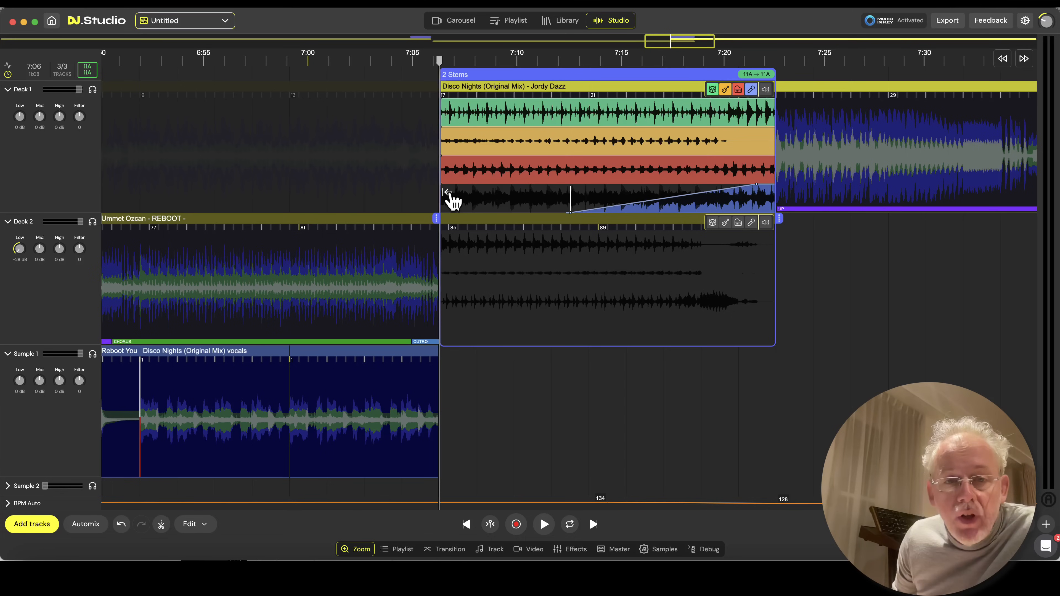
{"action": "left_click", "coordinate": [544, 524]}
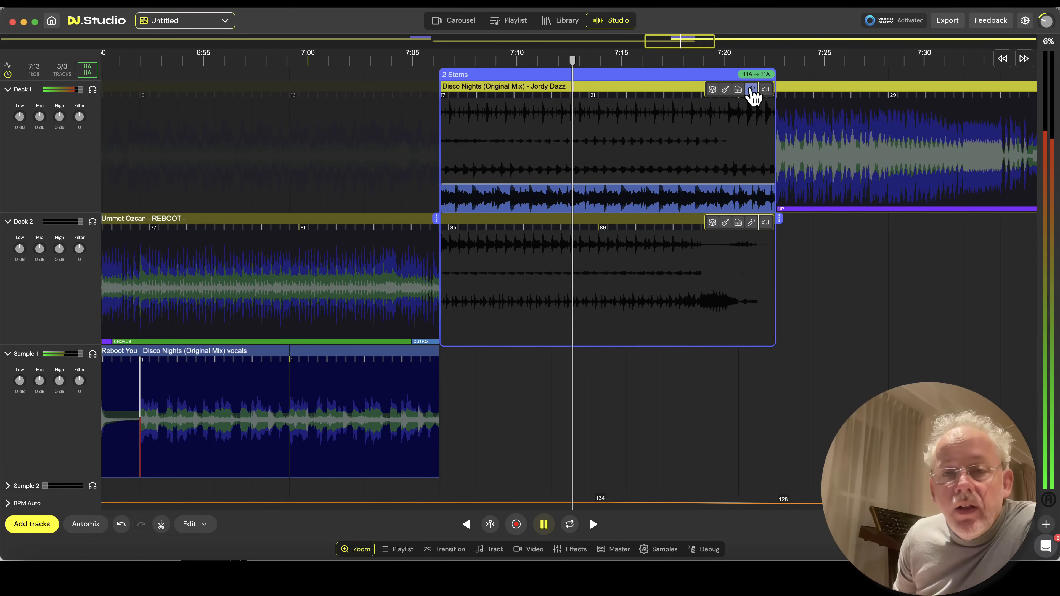
{"action": "left_click", "coordinate": [712, 88]}
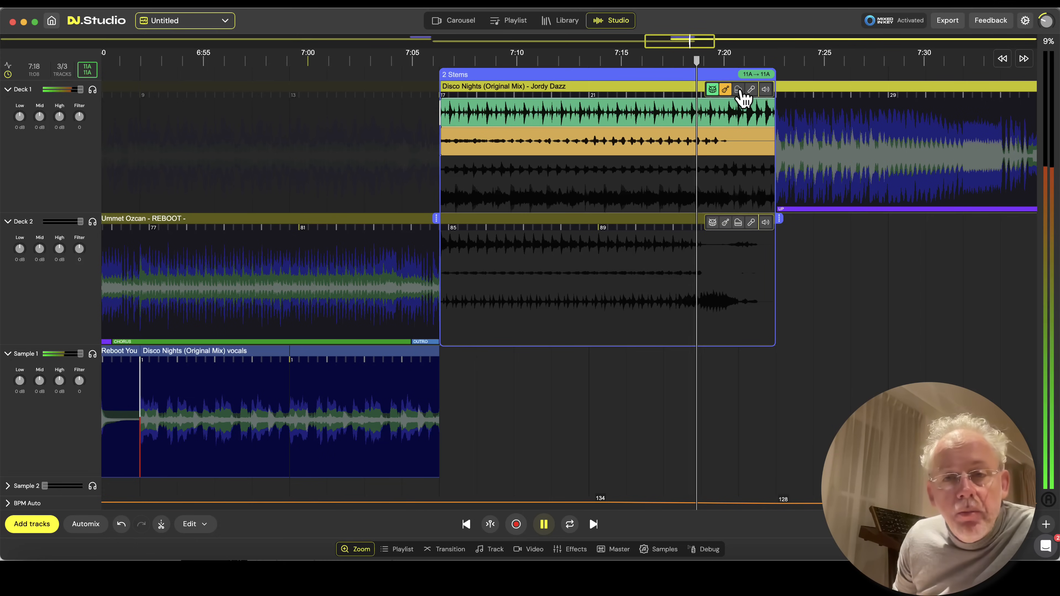
{"action": "left_click", "coordinate": [725, 88]}
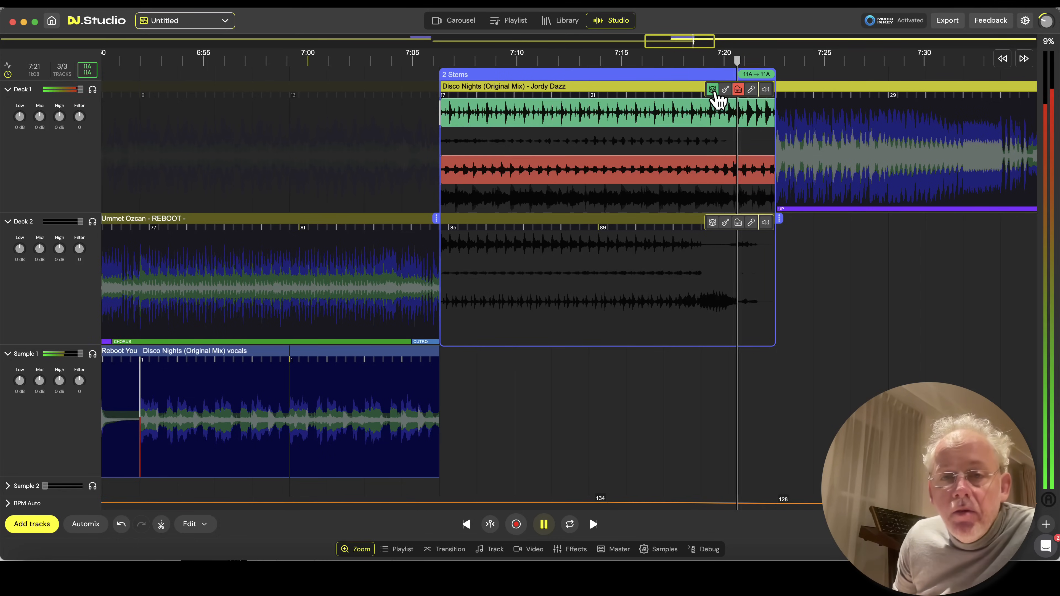
{"action": "left_click", "coordinate": [712, 90]}
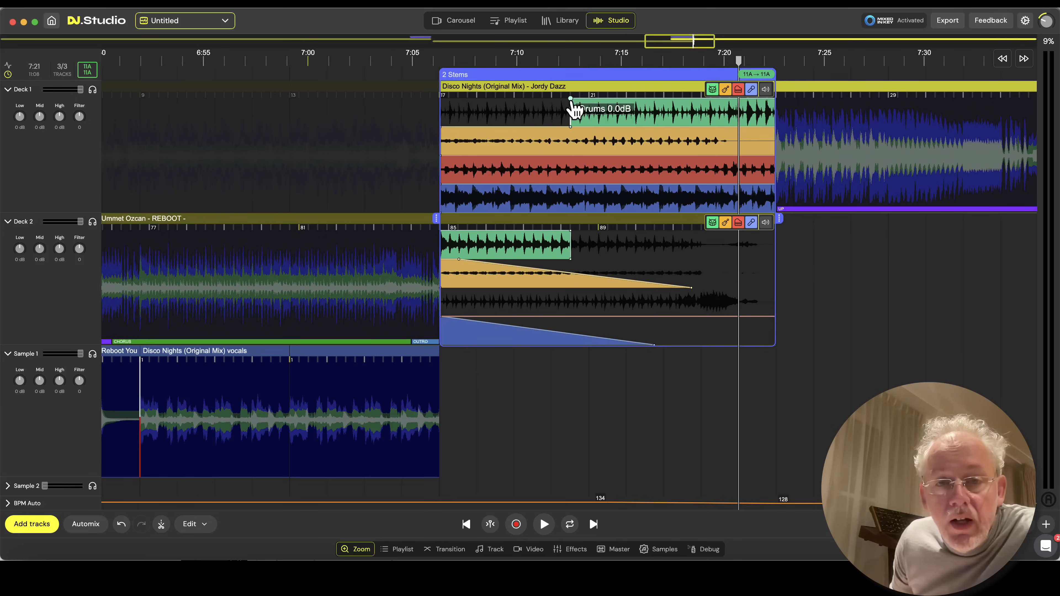
Step: Reshape the Disco Nights drums fade-in so it ramps in later and more gradually
{"action": "left_click_drag", "start_coordinate": [573, 108], "coordinate": [594, 123]}
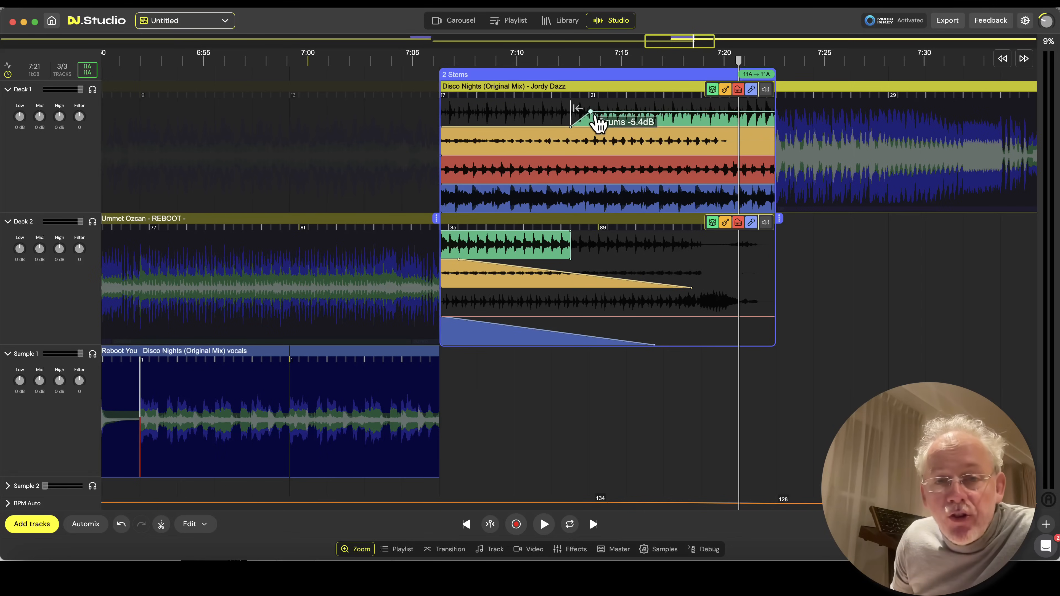
{"action": "left_click_drag", "start_coordinate": [591, 113], "coordinate": [599, 109]}
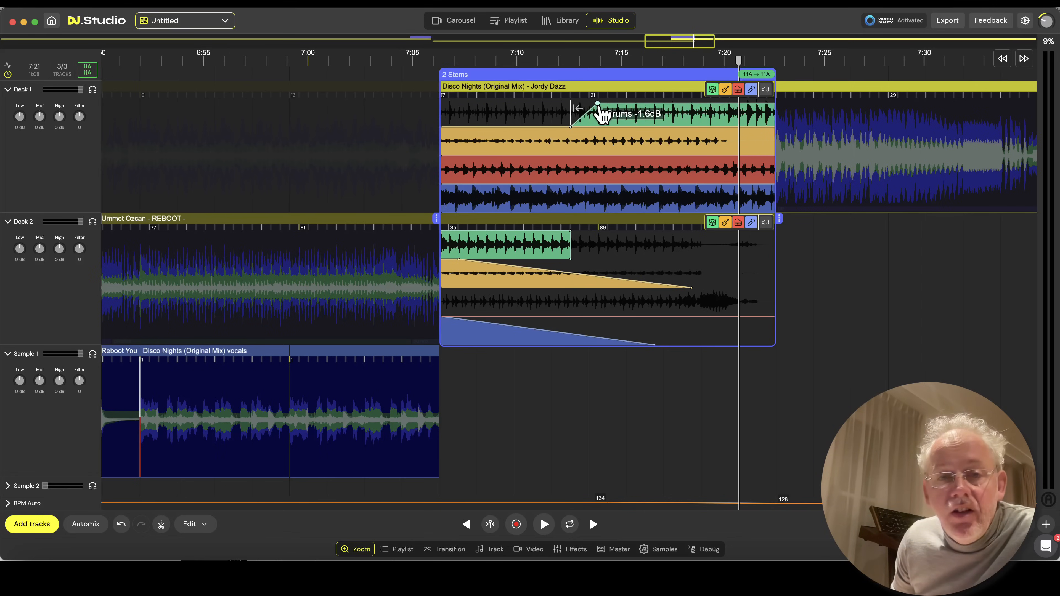
{"action": "left_click_drag", "start_coordinate": [600, 108], "coordinate": [518, 118]}
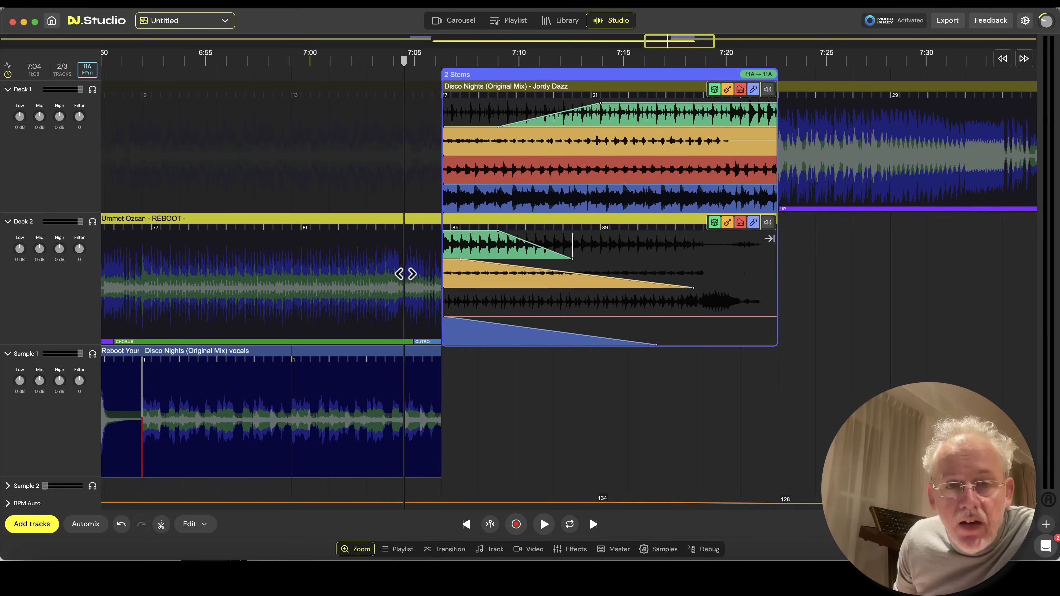
Step: Zoom out to the full mix timeline with its three-track playlist visible
{"action": "left_click", "coordinate": [543, 524]}
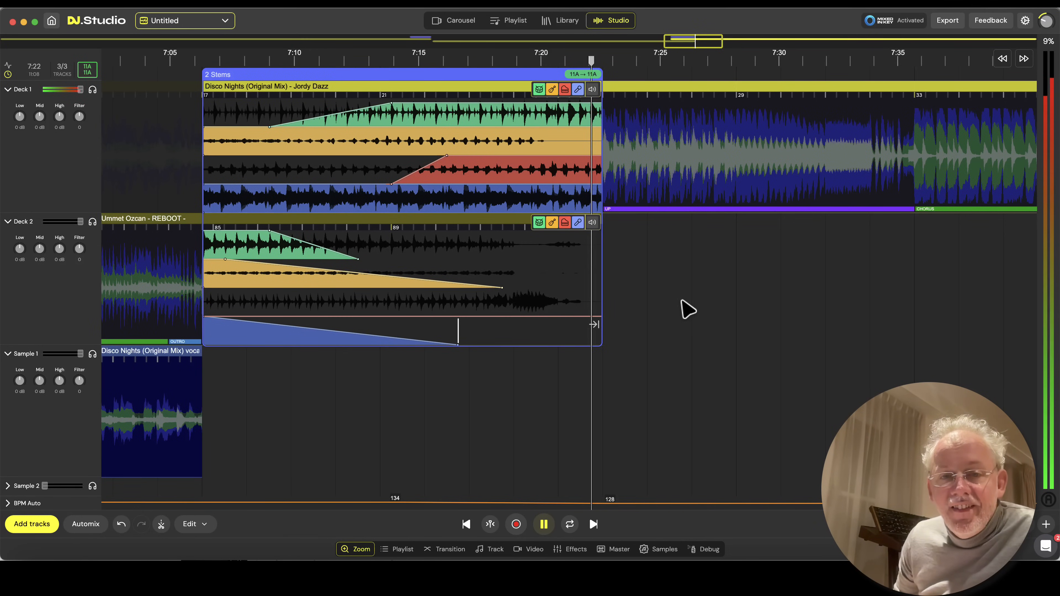
{"action": "left_click", "coordinate": [543, 524]}
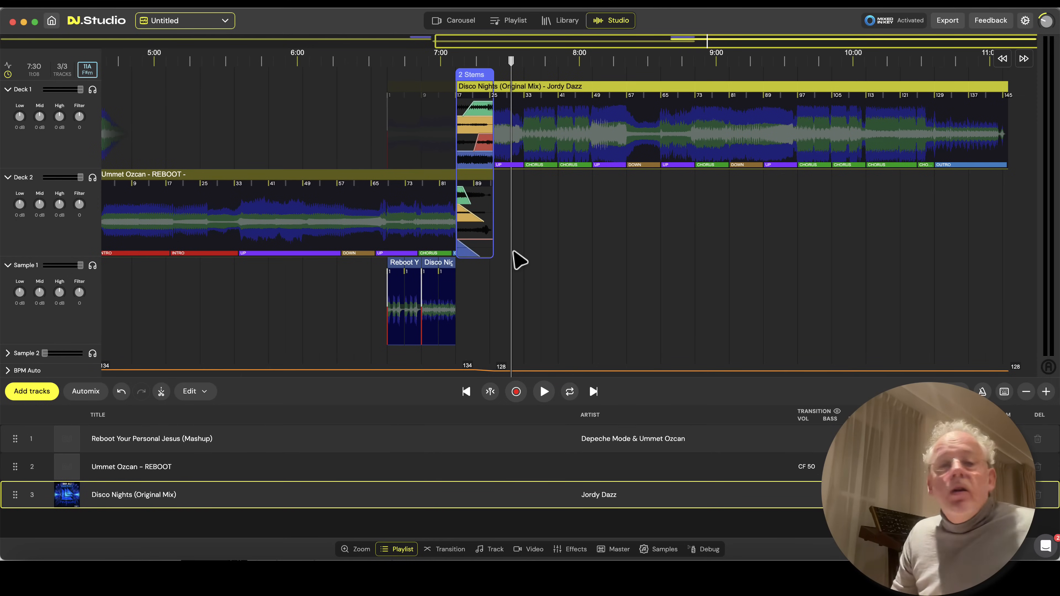
{"action": "mouse_move", "coordinate": [537, 242]}
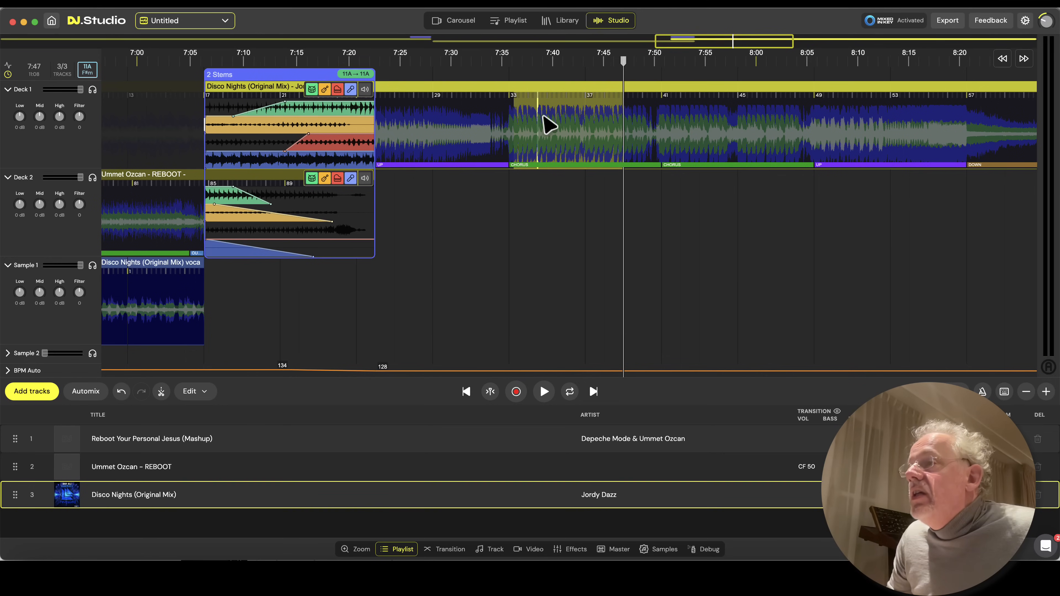
Step: Copy the Disco Nights chorus drums and melody into the sample lane as separate clips
{"action": "right_click", "coordinate": [548, 126]}
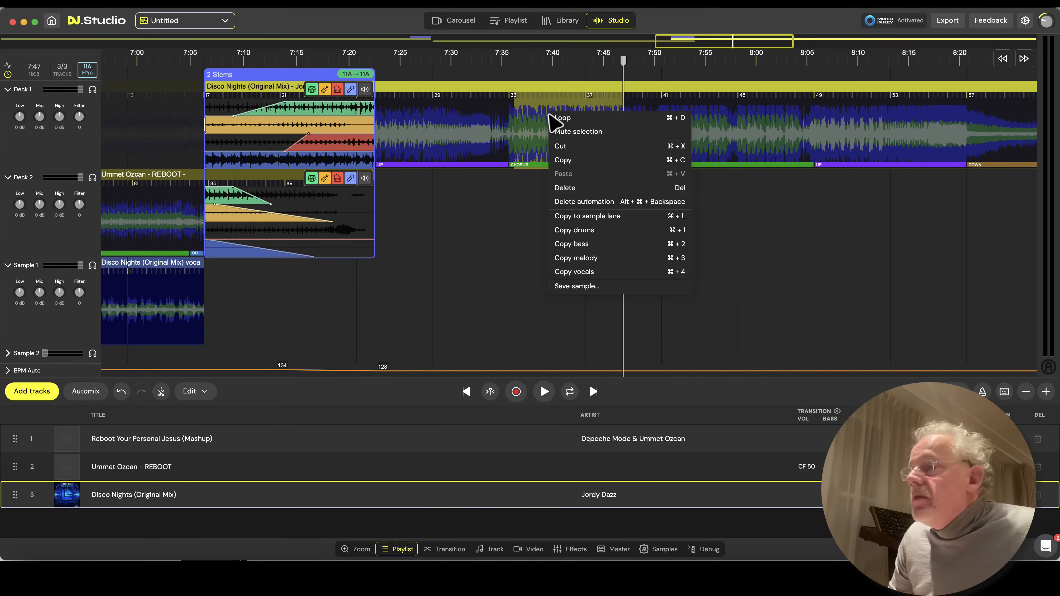
{"action": "mouse_move", "coordinate": [594, 230]}
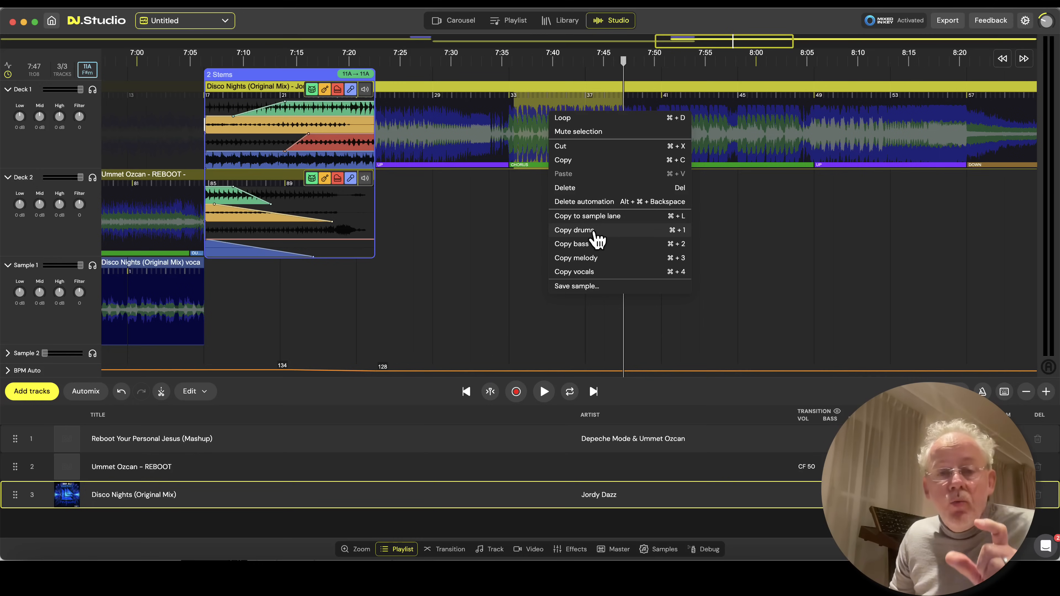
{"action": "mouse_move", "coordinate": [425, 127]}
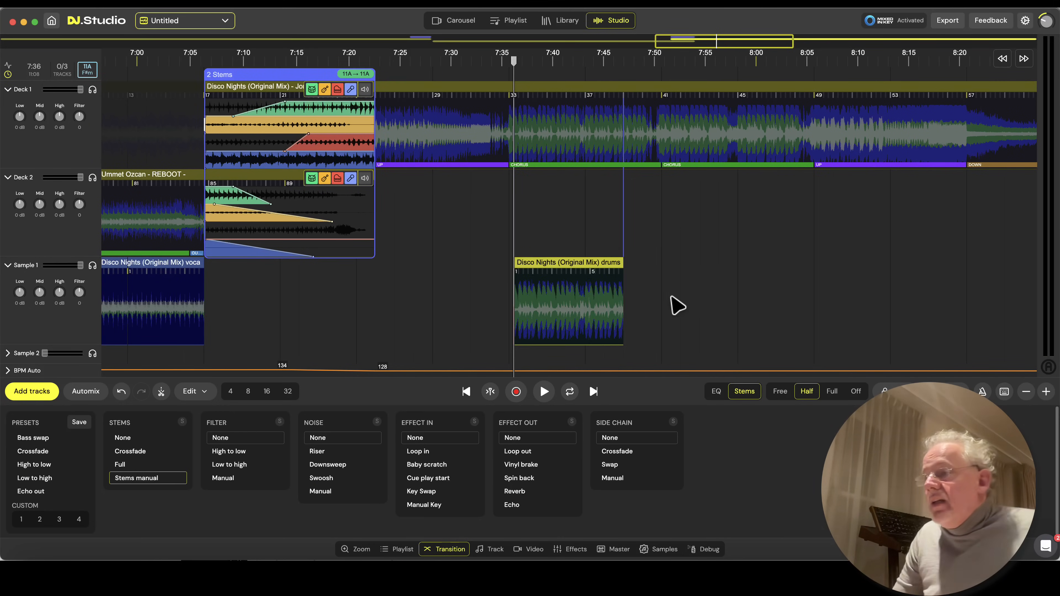
{"action": "left_click", "coordinate": [396, 549]}
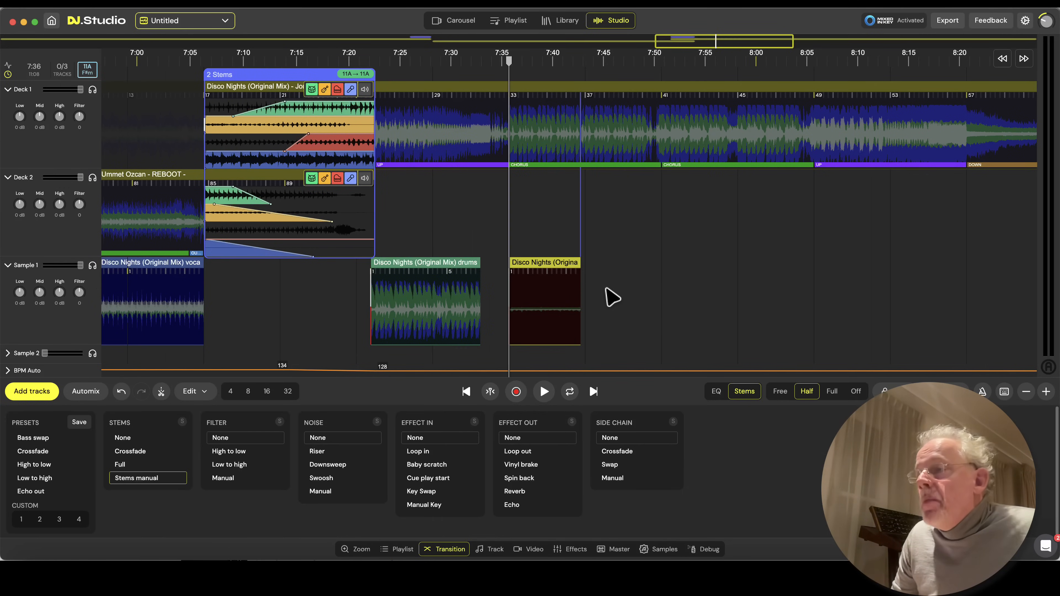
{"action": "left_click", "coordinate": [397, 549]}
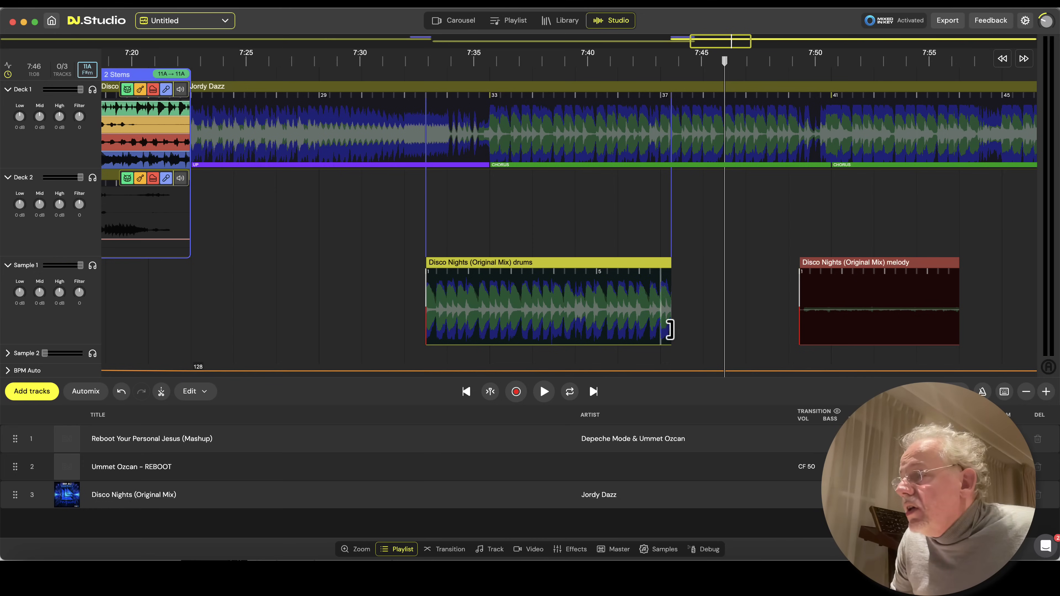
Step: Trim the drums clip to a short loop, save it to the library as 'Disco nights', and nudge it earlier
{"action": "left_click_drag", "start_coordinate": [671, 331], "coordinate": [453, 331]}
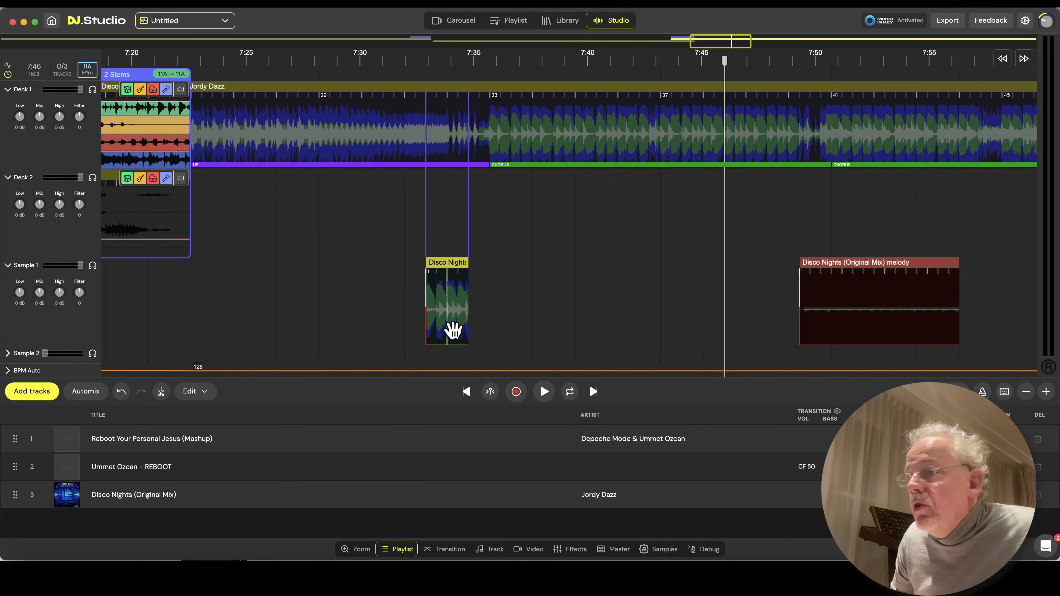
{"action": "left_click", "coordinate": [444, 549]}
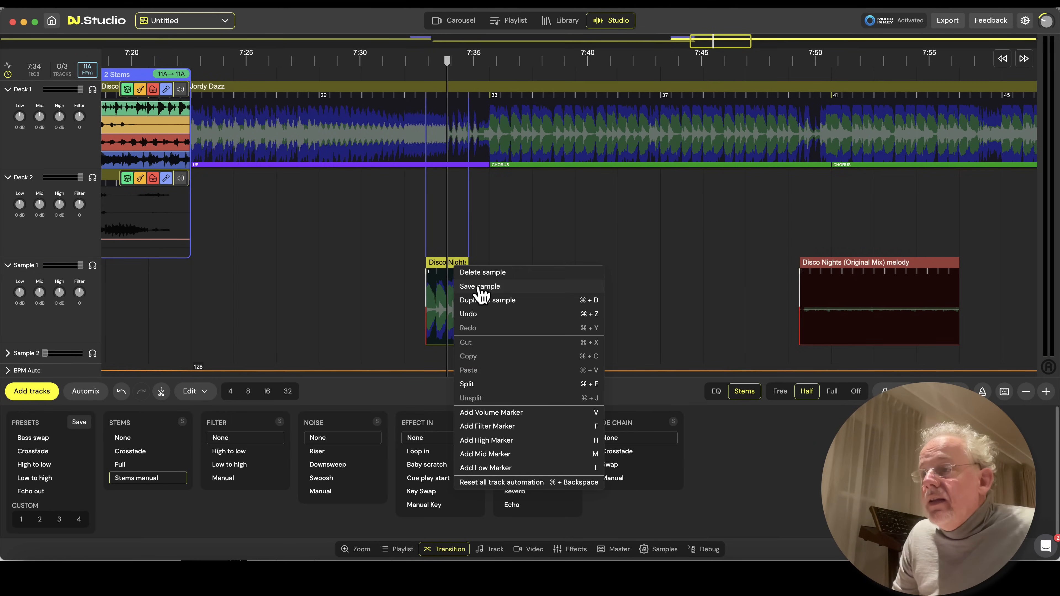
{"action": "left_click", "coordinate": [480, 286]}
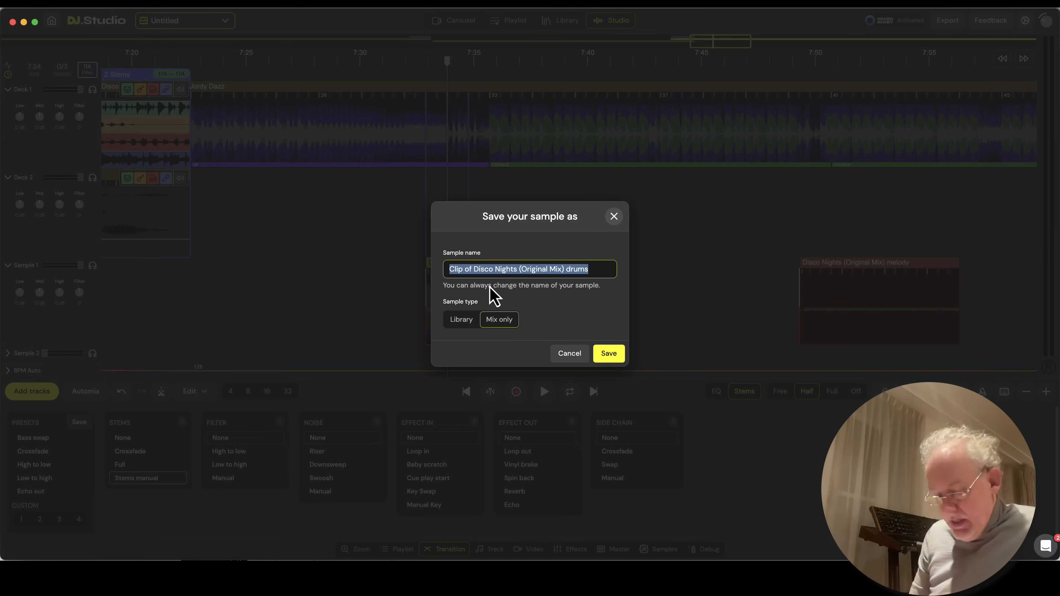
{"action": "type", "text": "Disco nigh"}
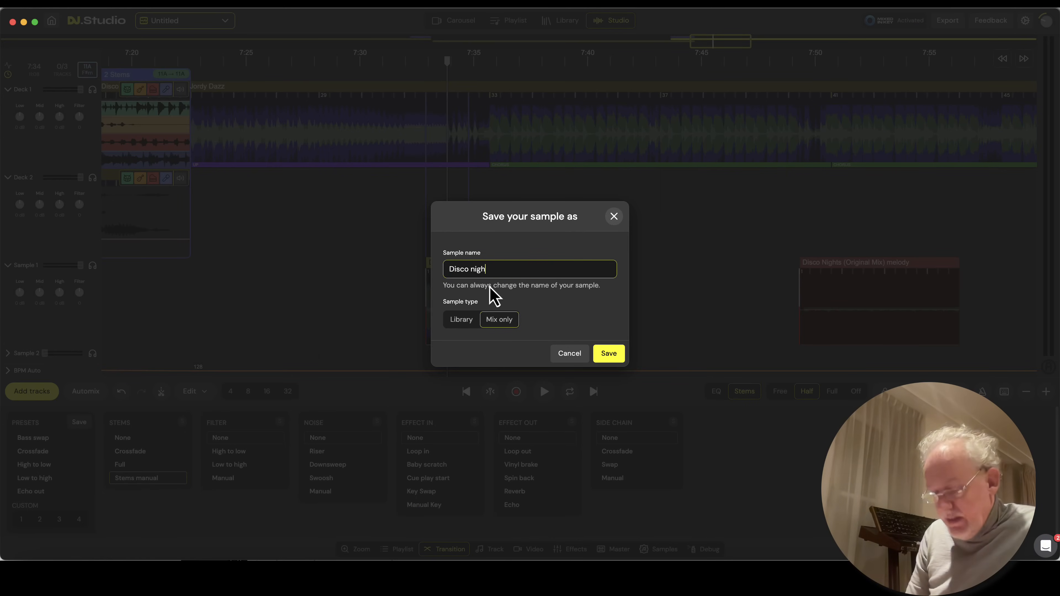
{"action": "type", "text": "ts"}
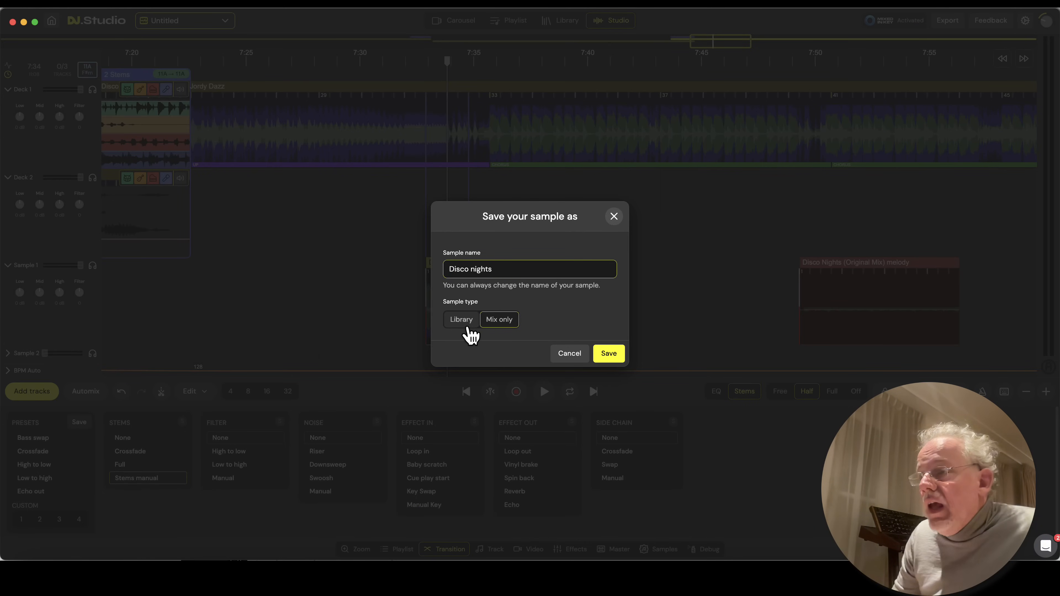
{"action": "left_click", "coordinate": [607, 353]}
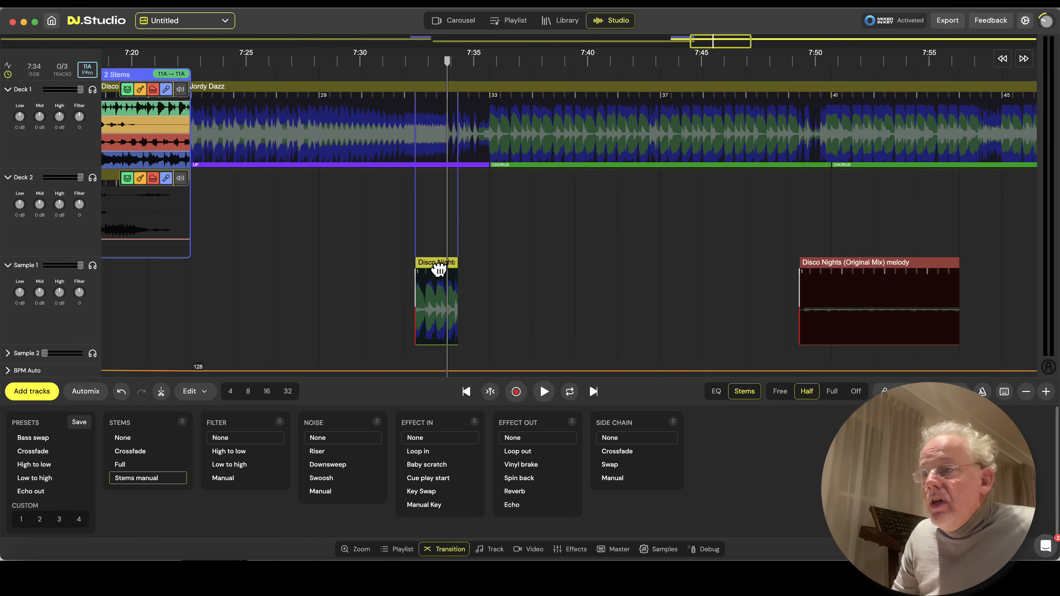
{"action": "left_click_drag", "start_coordinate": [436, 301], "coordinate": [424, 301]}
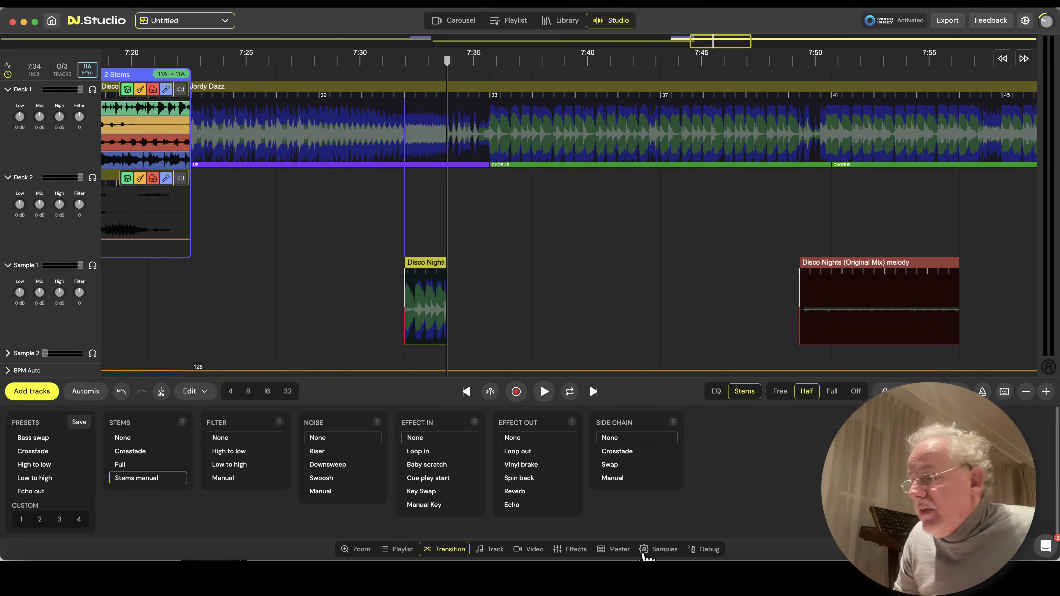
Step: Show the sample library, then bring up the Add tracks browser with the rekordbox collection
{"action": "left_click", "coordinate": [663, 549]}
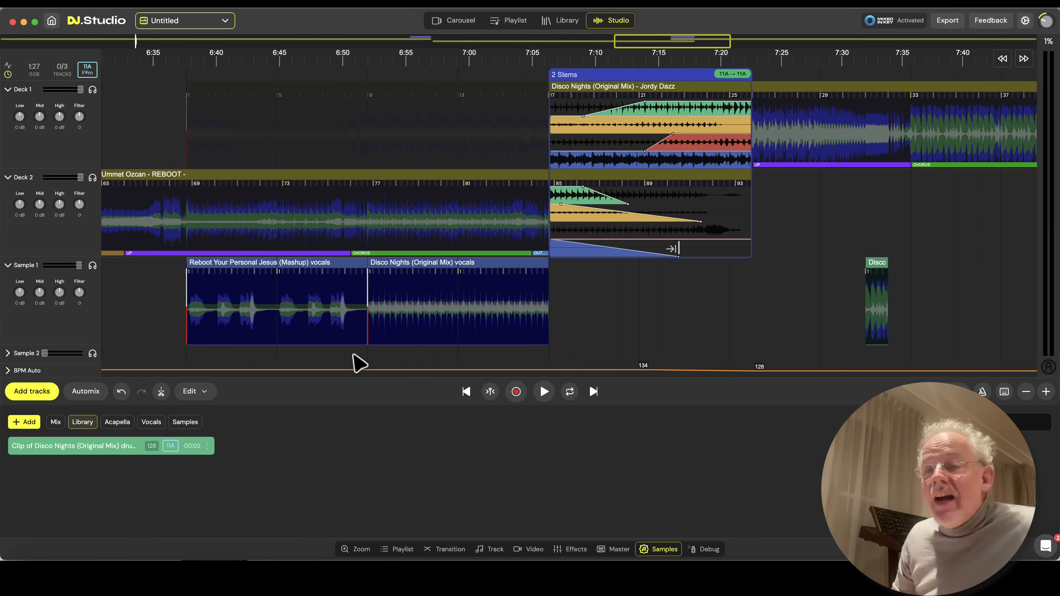
{"action": "left_click", "coordinate": [31, 392]}
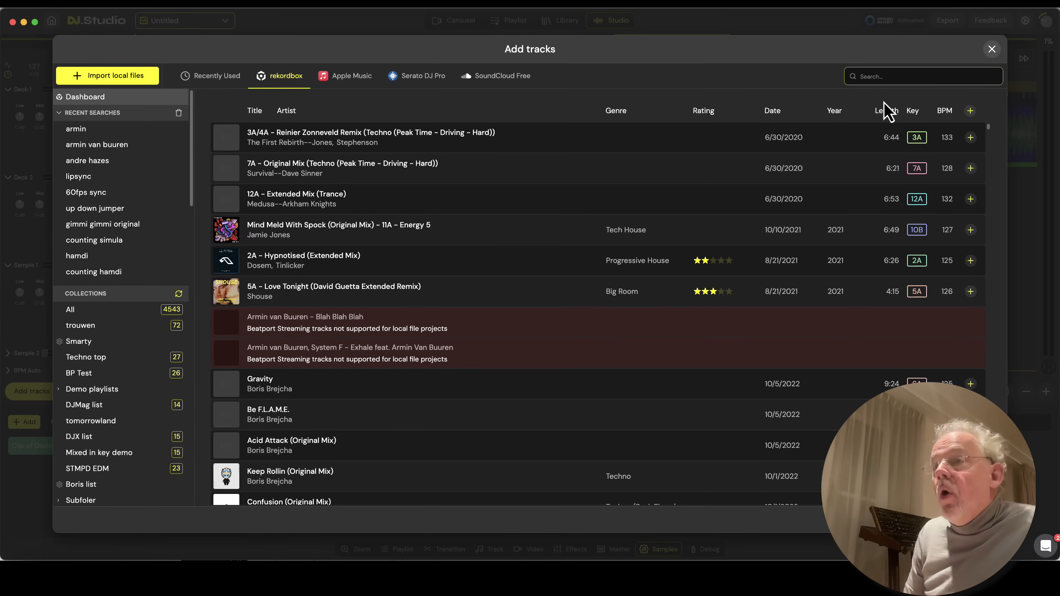
Step: Search 'disa' and add Disarm Yourself (Club Mix) by Dash Berlin as the fourth track
{"action": "type", "text": "disarm"}
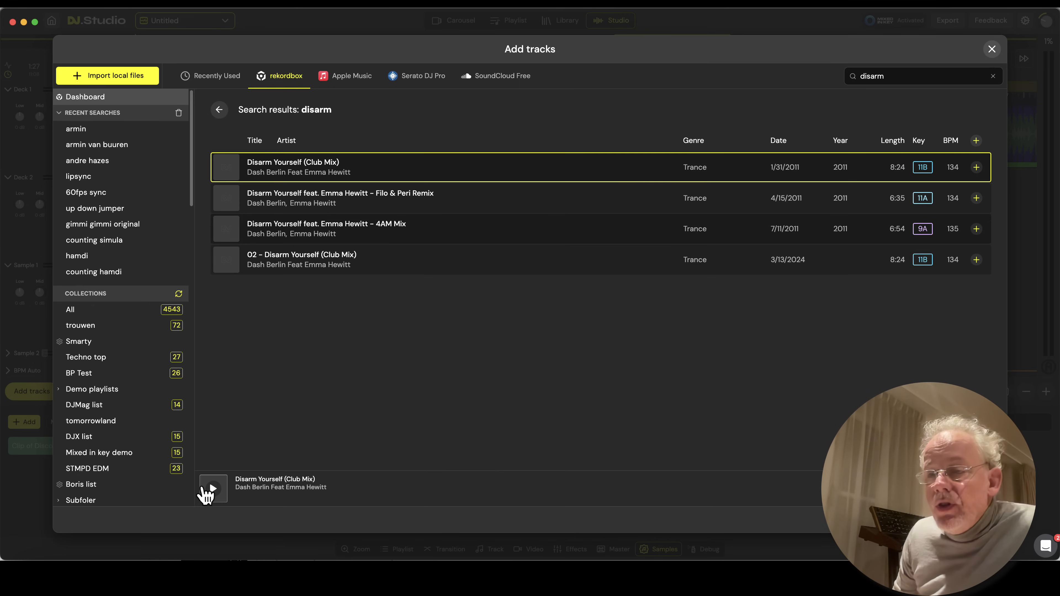
{"action": "left_click", "coordinate": [212, 489]}
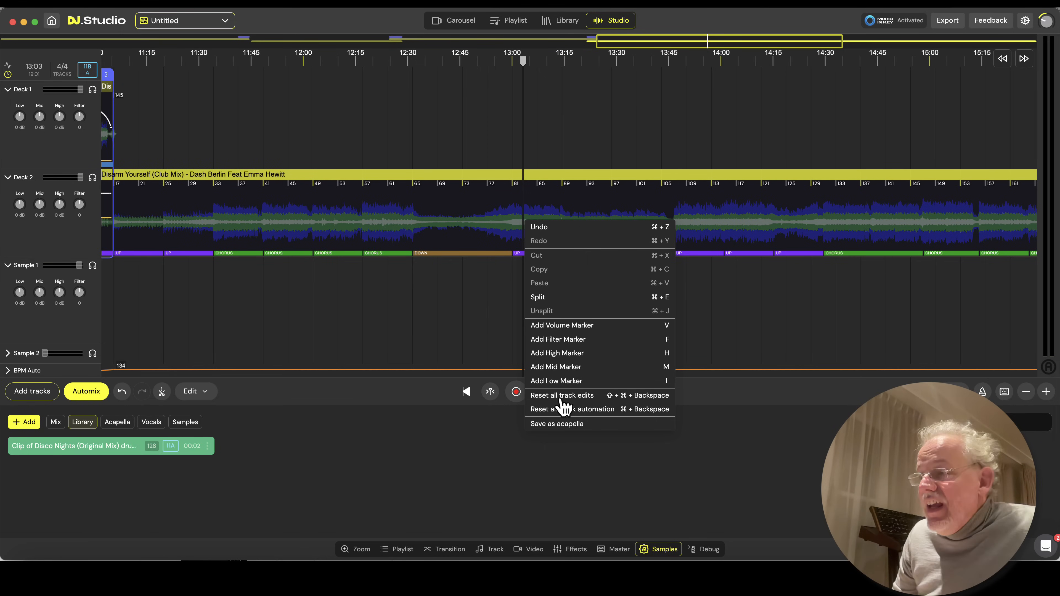
Step: Save Disarm Yourself (Club Mix) as an acapella and place it on the sample lane beneath the track
{"action": "left_click", "coordinate": [561, 395]}
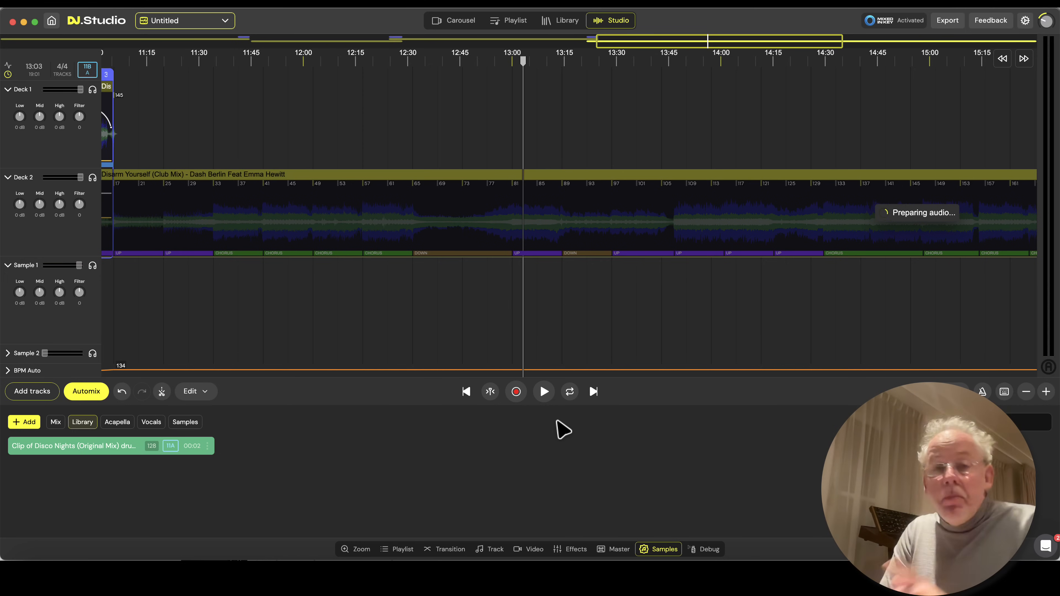
{"action": "left_click", "coordinate": [117, 422]}
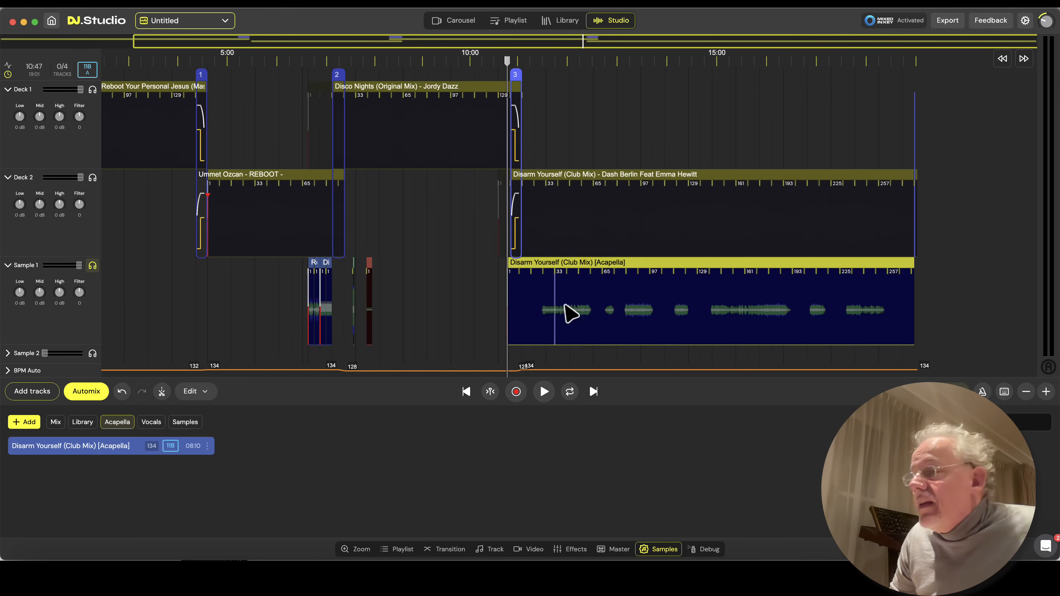
{"action": "left_click", "coordinate": [543, 392]}
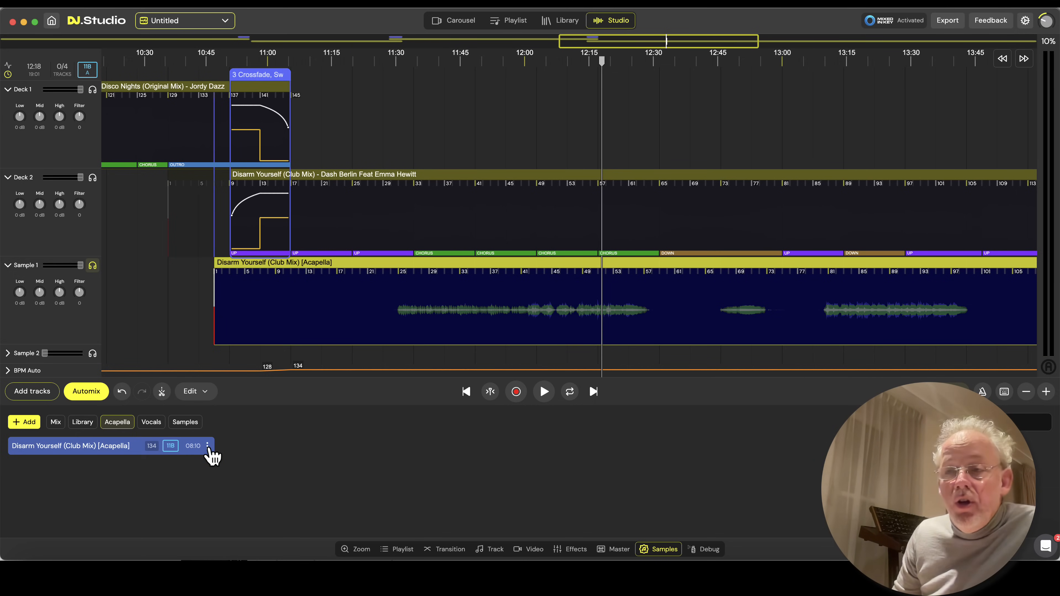
Step: Download the Disarm Yourself acapella as a WAV into the Downloads folder
{"action": "left_click", "coordinate": [207, 446]}
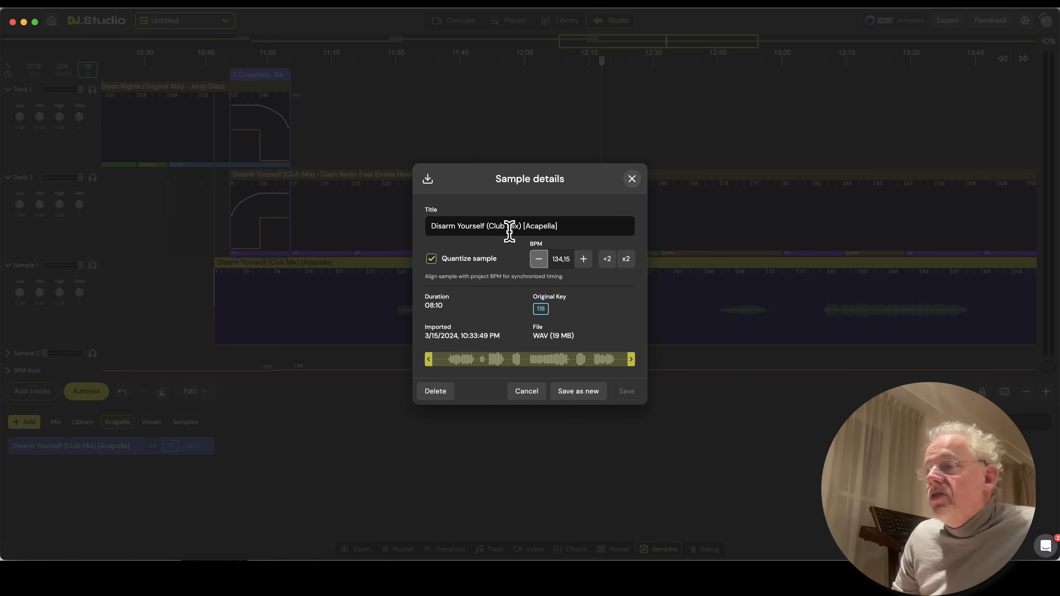
{"action": "mouse_move", "coordinate": [427, 178]}
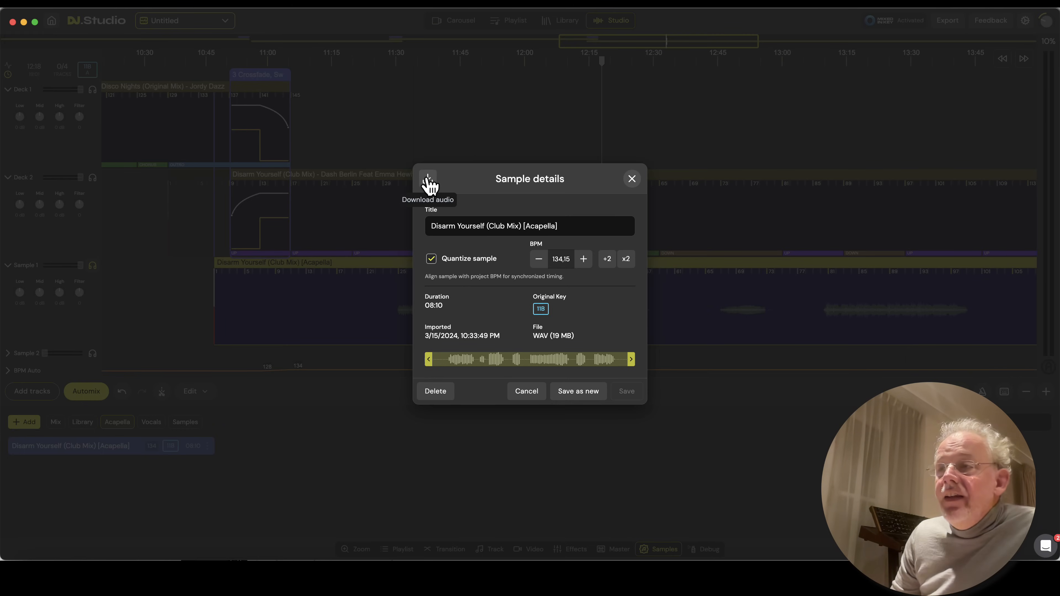
{"action": "left_click", "coordinate": [428, 183]}
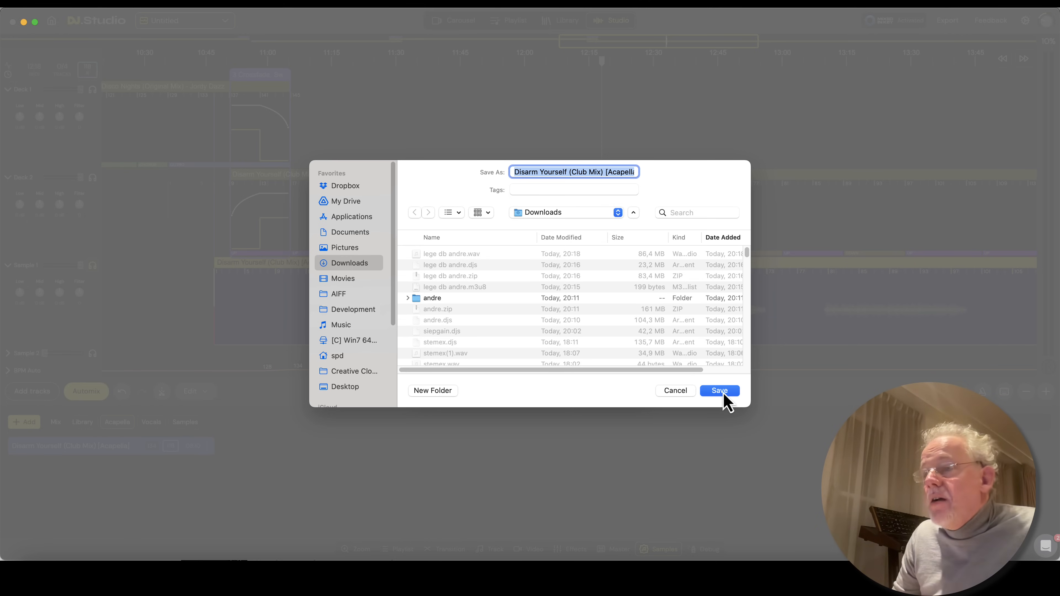
{"action": "left_click", "coordinate": [719, 391]}
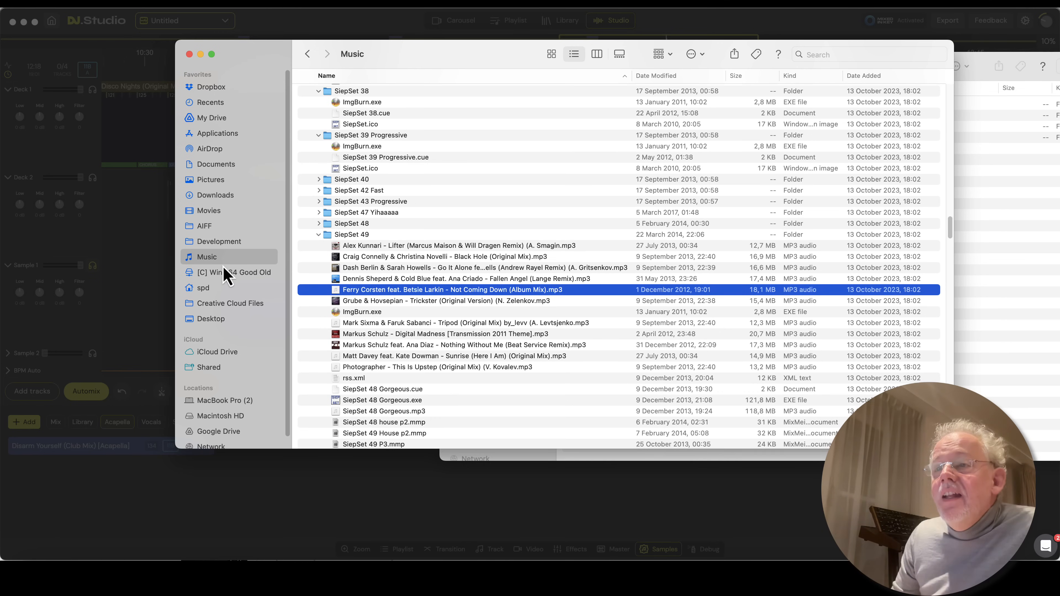
Step: In Finder's Downloads folder, select Disarm Yourself (Club Mix) [Acapella].wav
{"action": "left_click", "coordinate": [214, 195]}
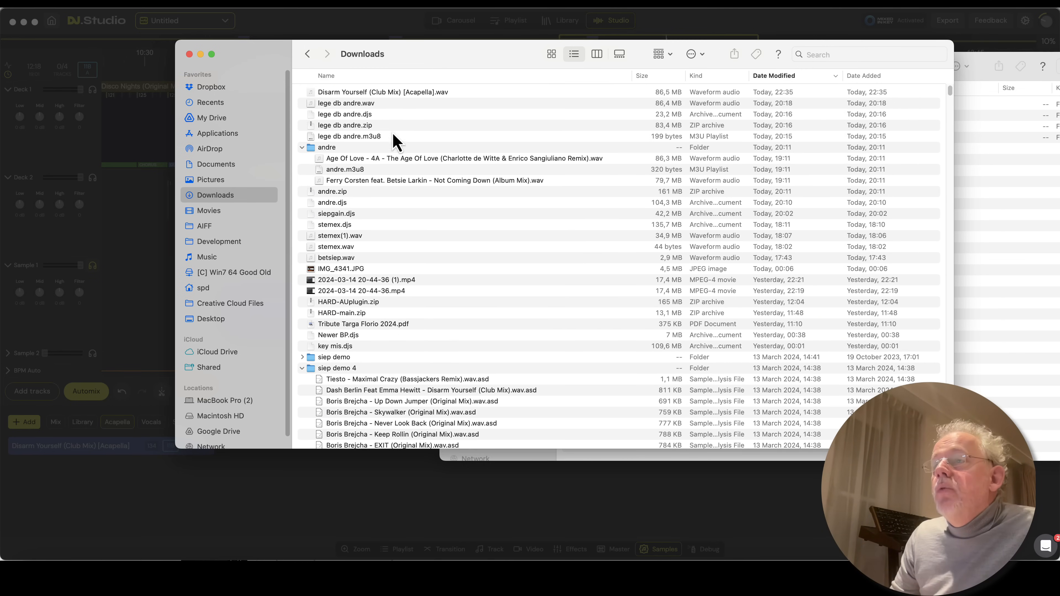
{"action": "left_click", "coordinate": [382, 92]}
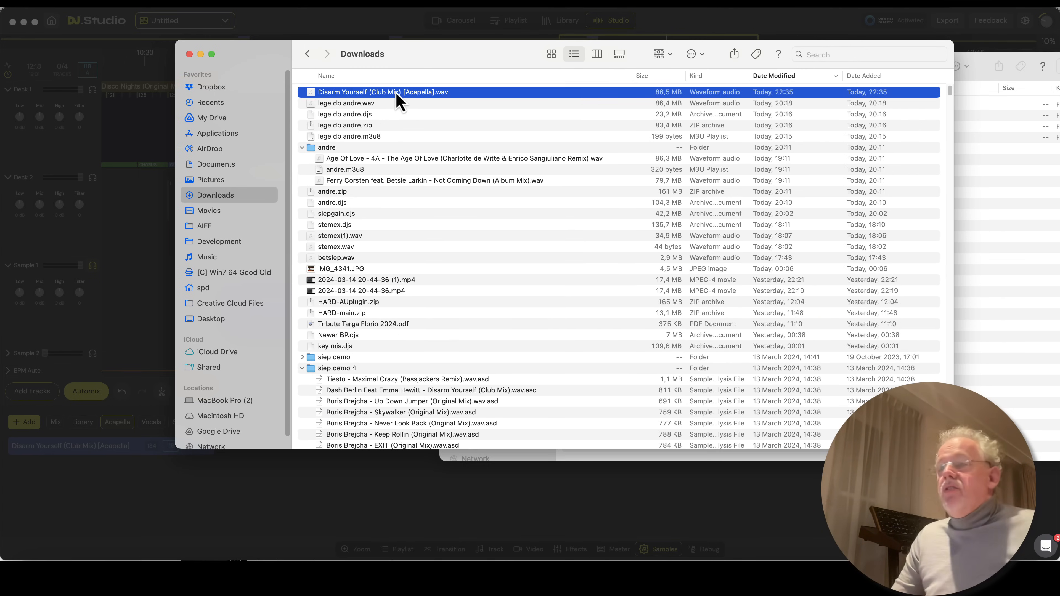